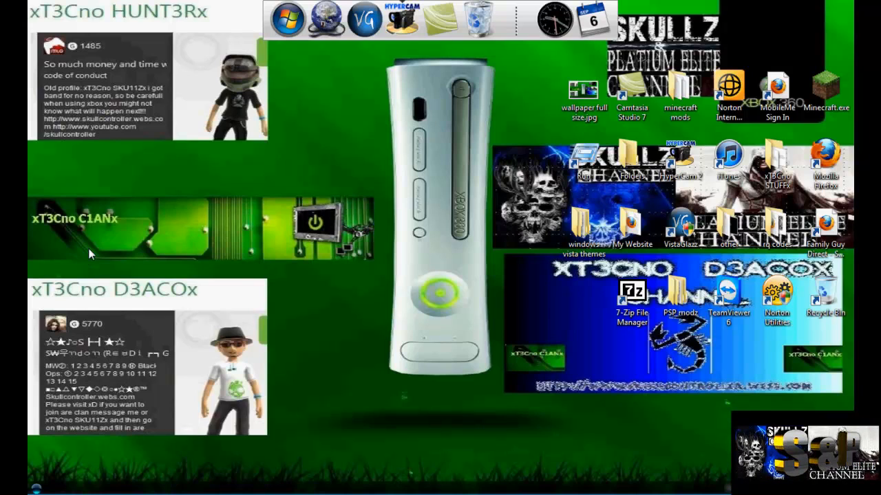
{"action": "mouse_move", "coordinate": [136, 268]}
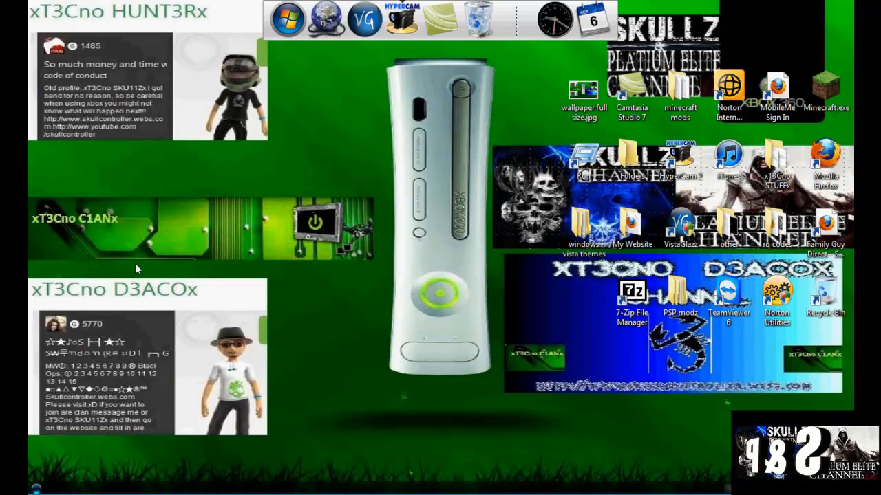
{"action": "mouse_move", "coordinate": [78, 485]}
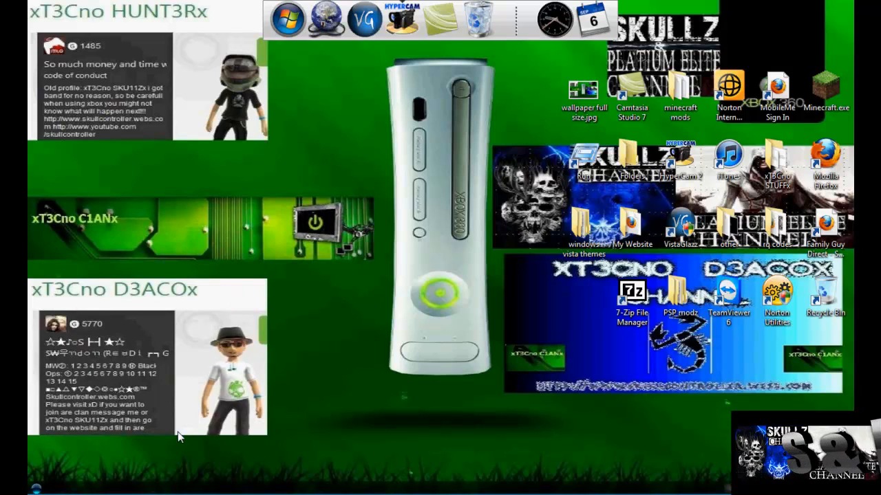
{"action": "mouse_move", "coordinate": [194, 422]}
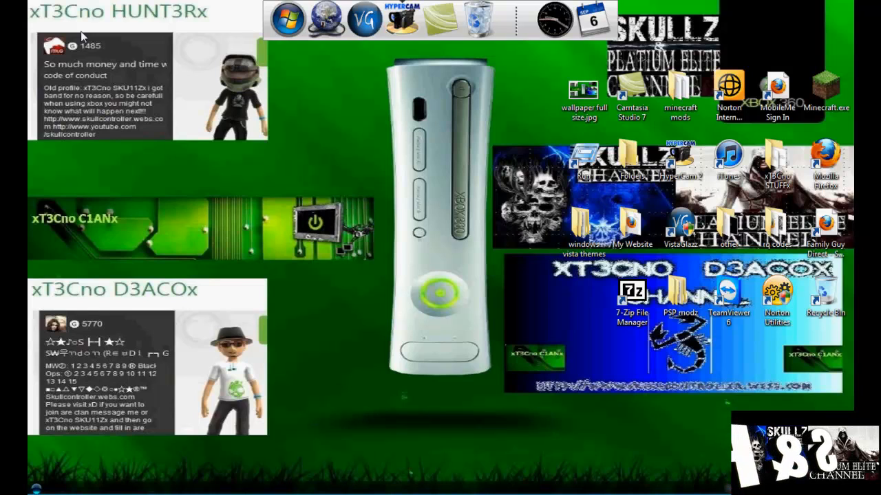
{"action": "mouse_move", "coordinate": [233, 179]}
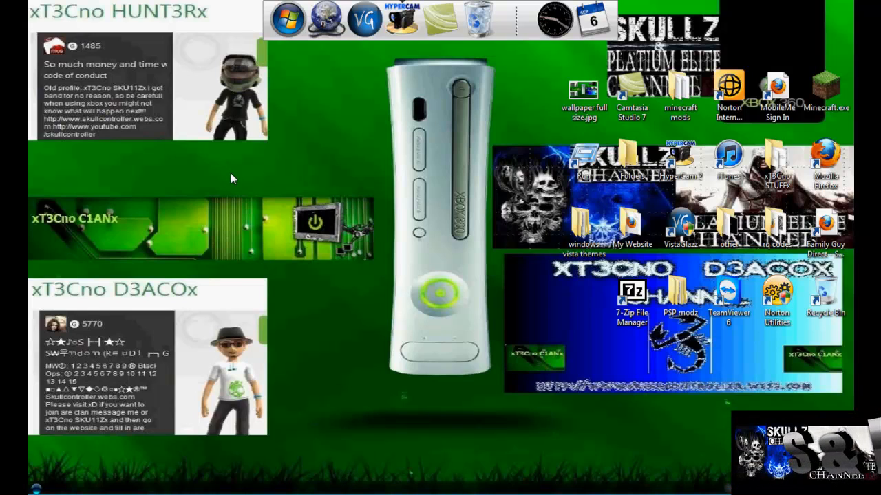
{"action": "mouse_move", "coordinate": [478, 19]}
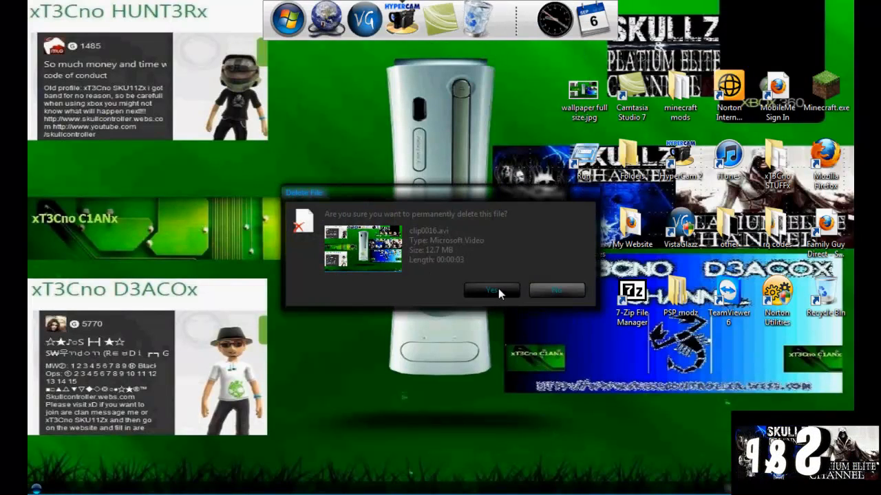
Confirm the permanent deletion of clip0016.avi
{"action": "left_click", "coordinate": [490, 290]}
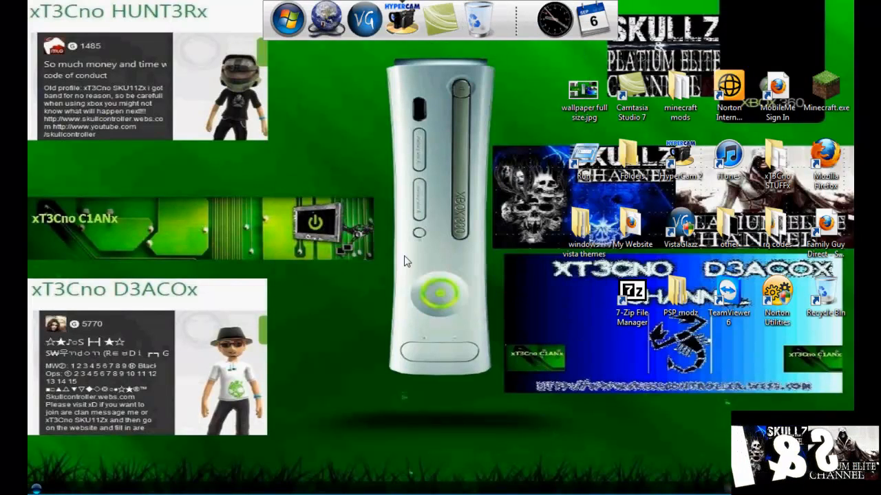
{"action": "mouse_move", "coordinate": [403, 21]}
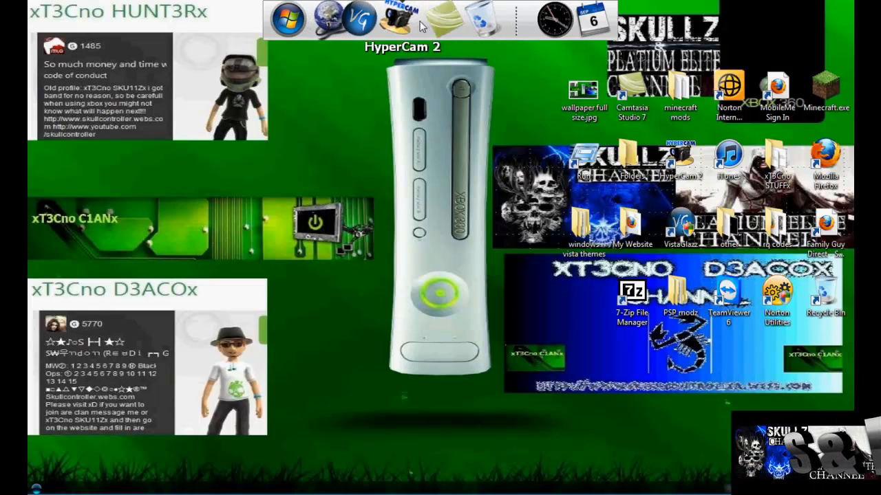
{"action": "mouse_move", "coordinate": [405, 130]}
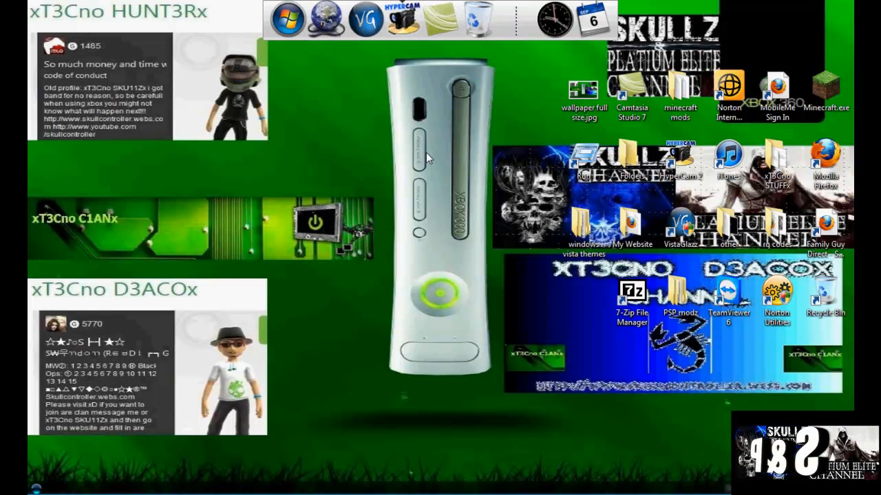
{"action": "mouse_move", "coordinate": [410, 115]}
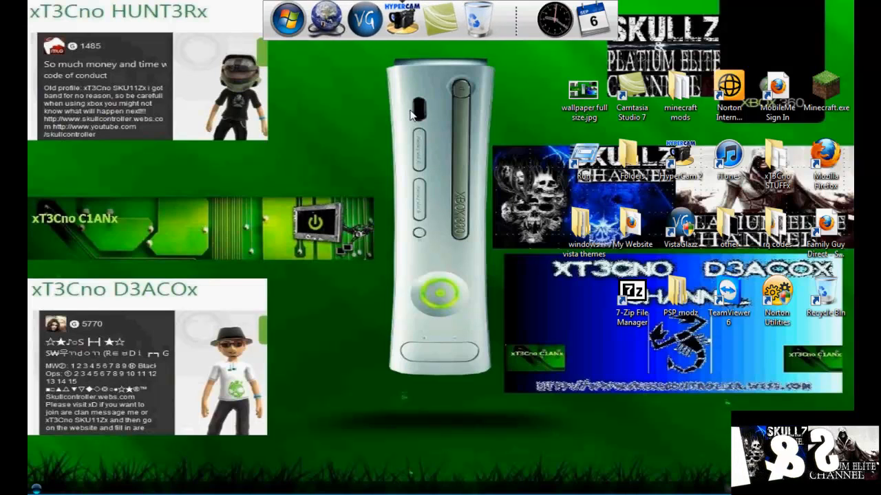
{"action": "mouse_move", "coordinate": [371, 211]}
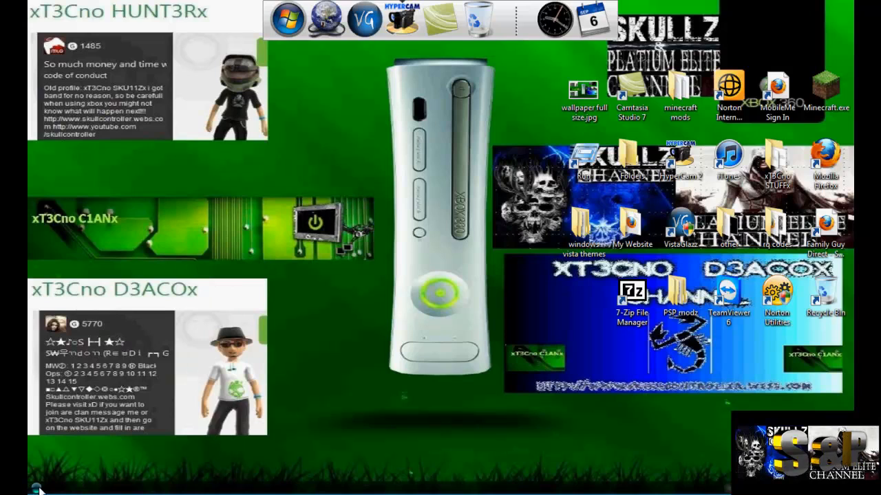
{"action": "mouse_move", "coordinate": [150, 451]}
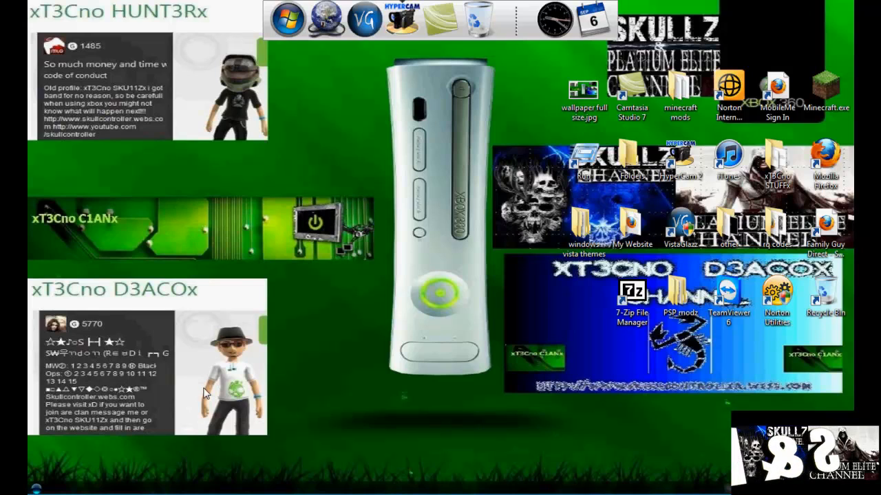
{"action": "mouse_move", "coordinate": [282, 351]}
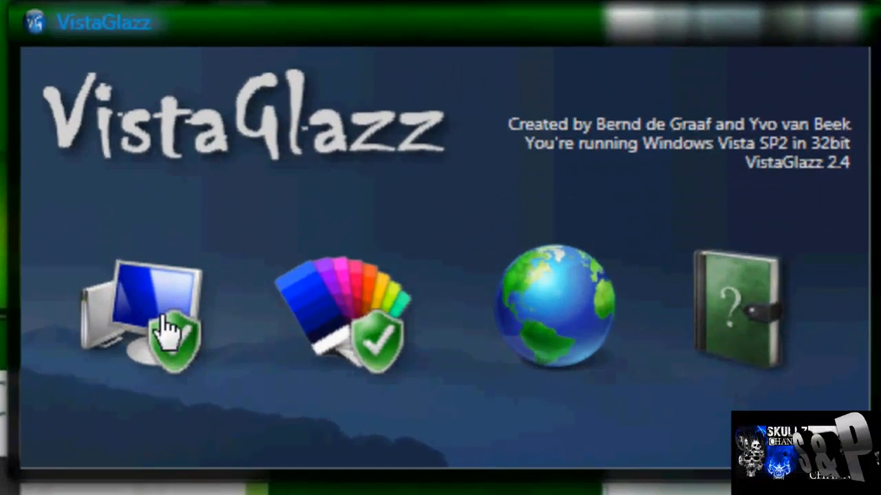
{"action": "mouse_move", "coordinate": [172, 320]}
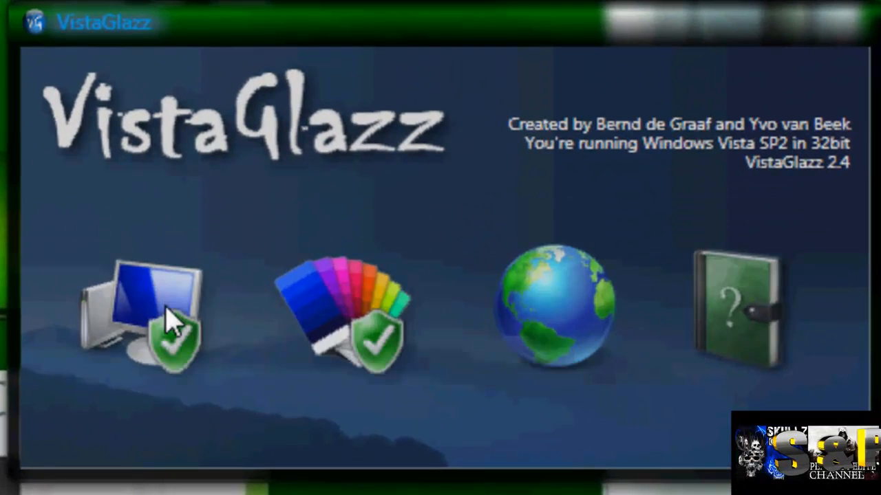
Verify in VistaGlazz that the system files and msstyle file are patched, then close it
{"action": "left_click", "coordinate": [148, 313]}
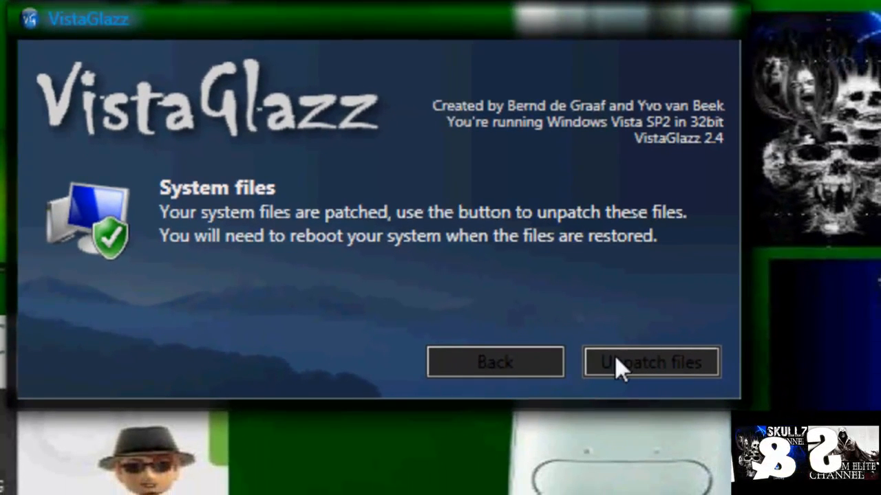
{"action": "mouse_move", "coordinate": [540, 371]}
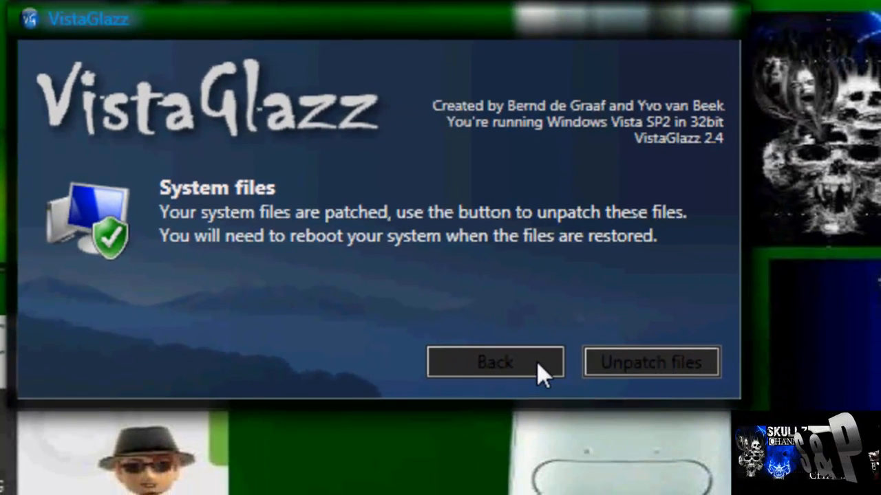
{"action": "left_click", "coordinate": [494, 362]}
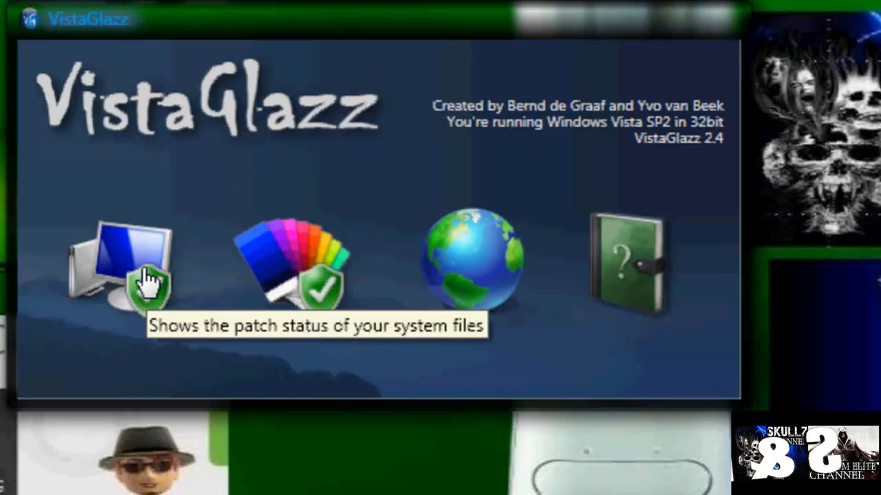
{"action": "mouse_move", "coordinate": [168, 458]}
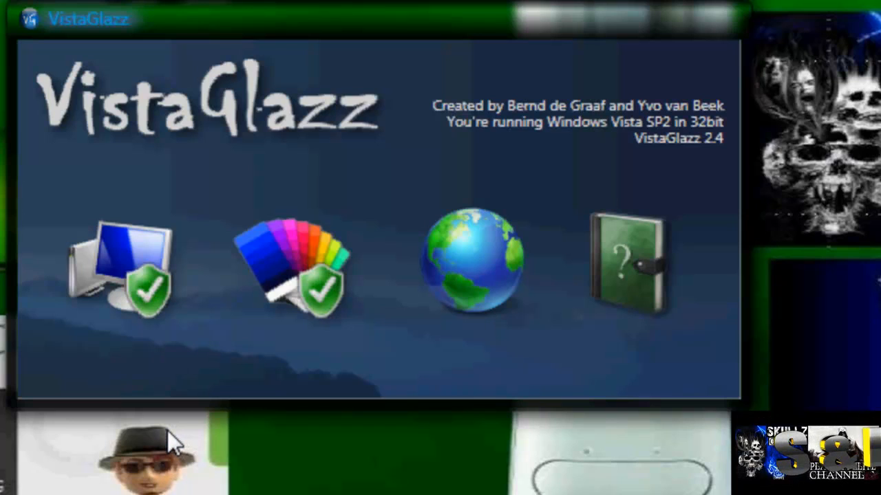
{"action": "mouse_move", "coordinate": [149, 282]}
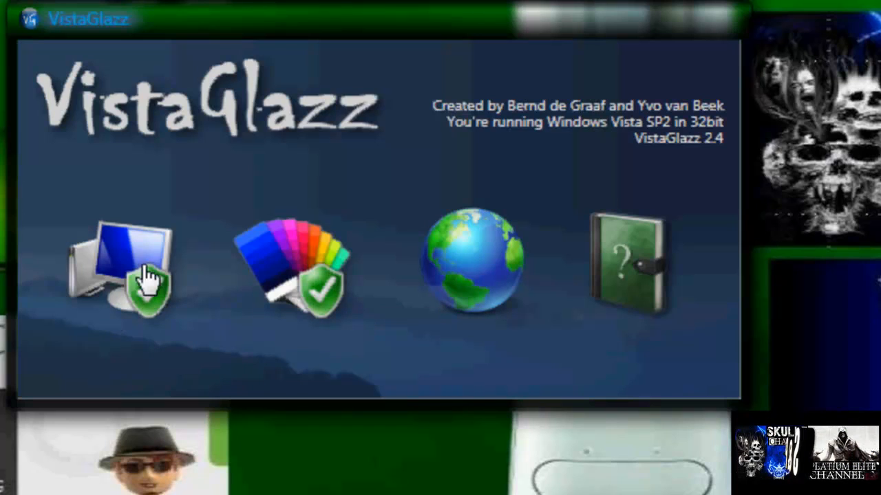
{"action": "mouse_move", "coordinate": [145, 285]}
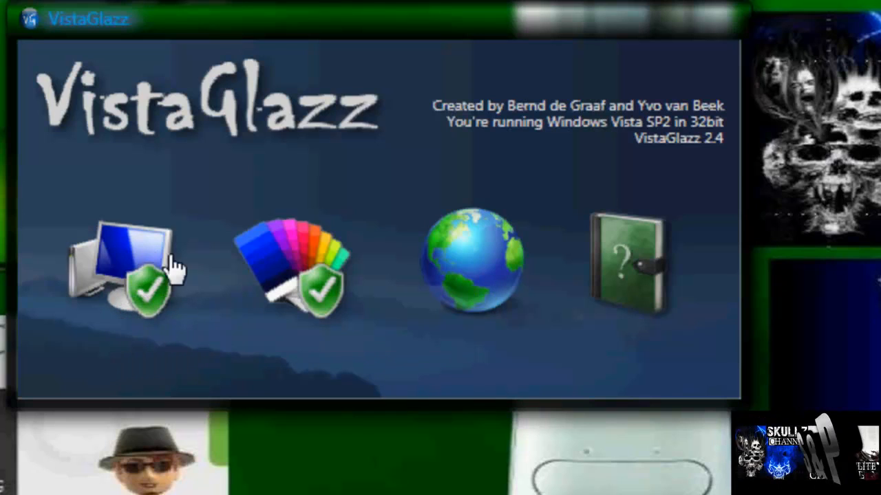
{"action": "mouse_move", "coordinate": [165, 296]}
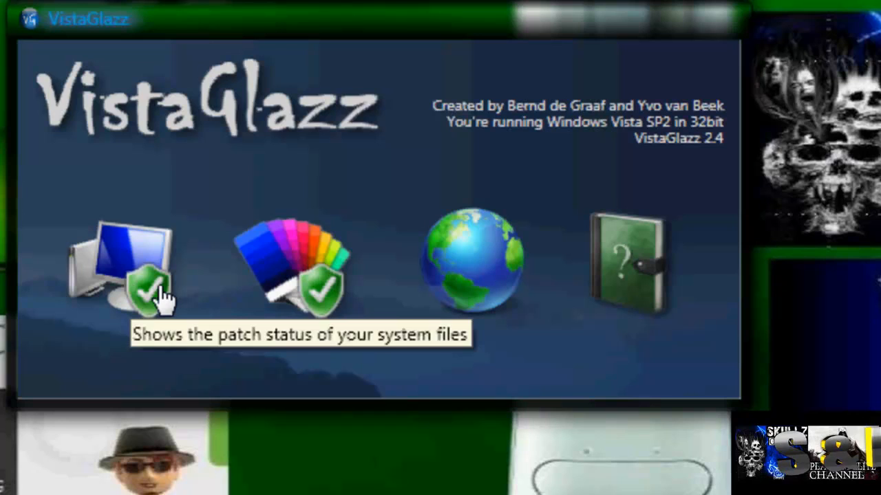
{"action": "mouse_move", "coordinate": [316, 268]}
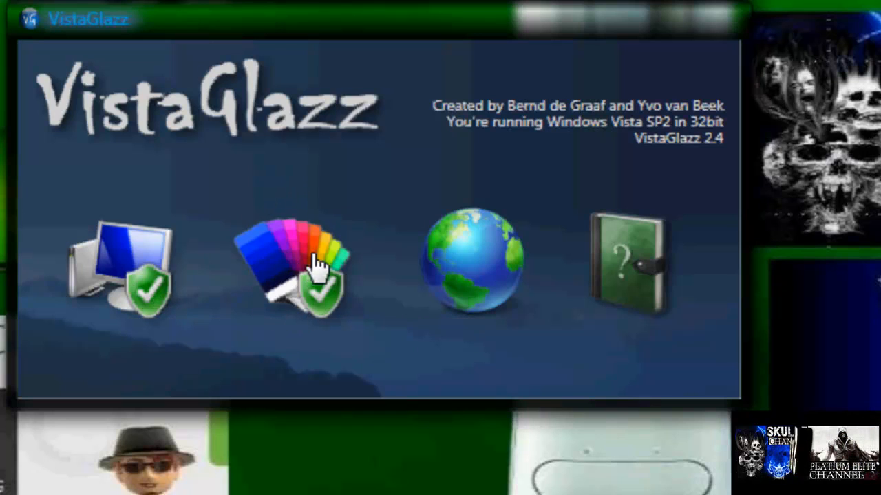
{"action": "left_click", "coordinate": [299, 268]}
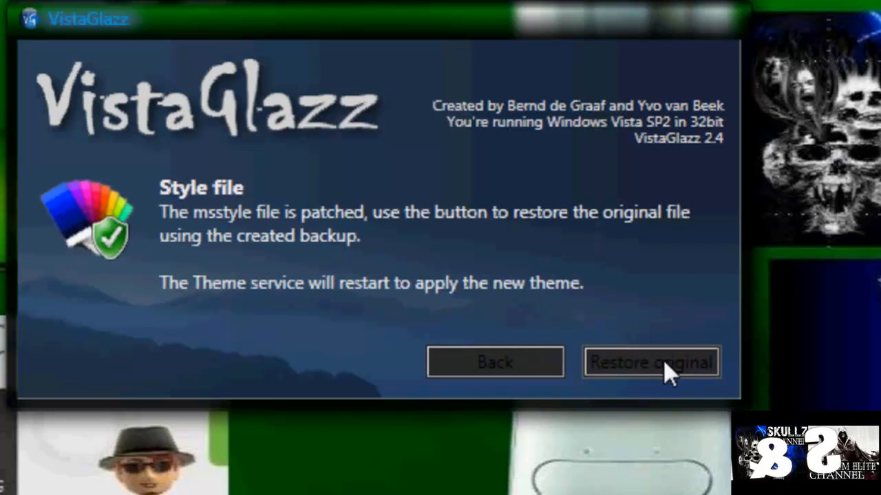
{"action": "mouse_move", "coordinate": [234, 213]}
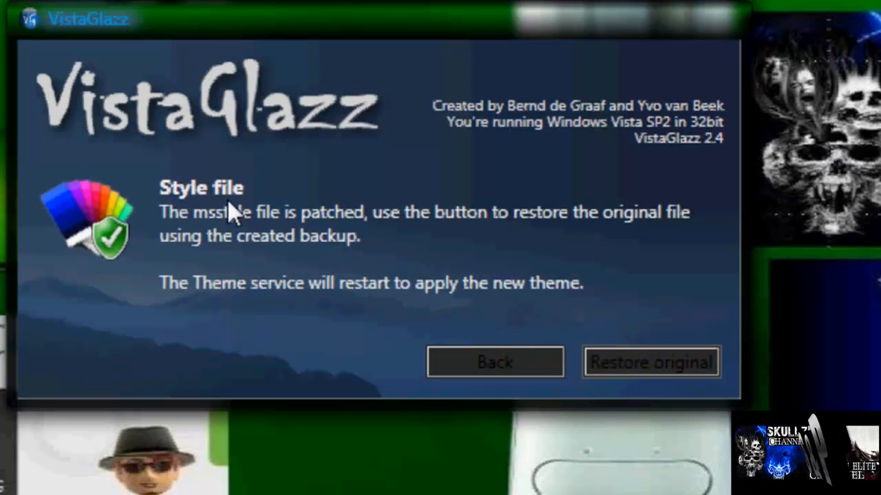
{"action": "mouse_move", "coordinate": [227, 230]}
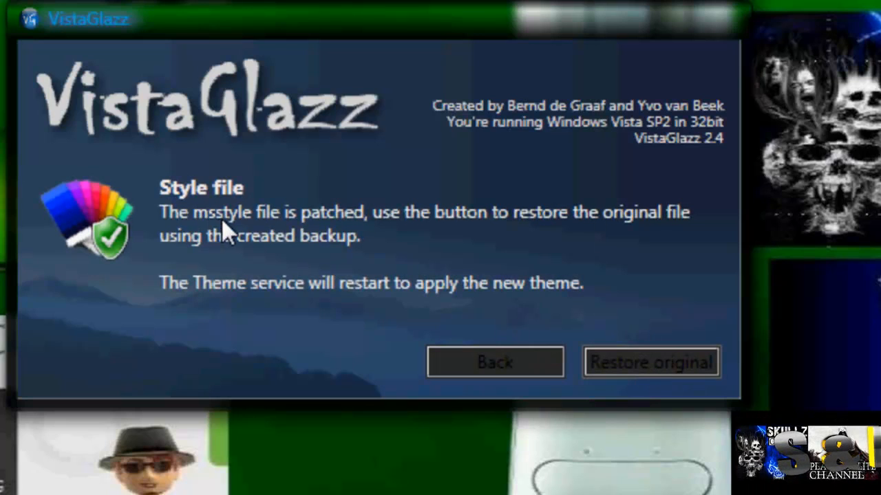
{"action": "mouse_move", "coordinate": [375, 227]}
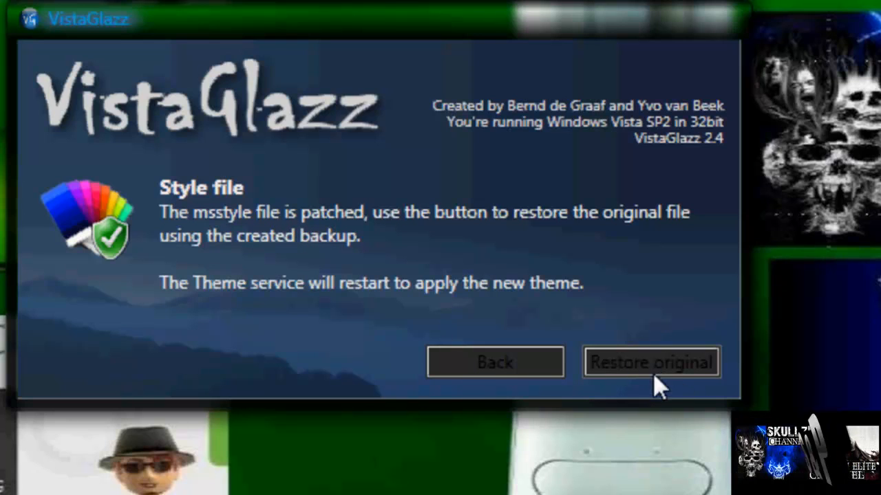
{"action": "left_click", "coordinate": [650, 362]}
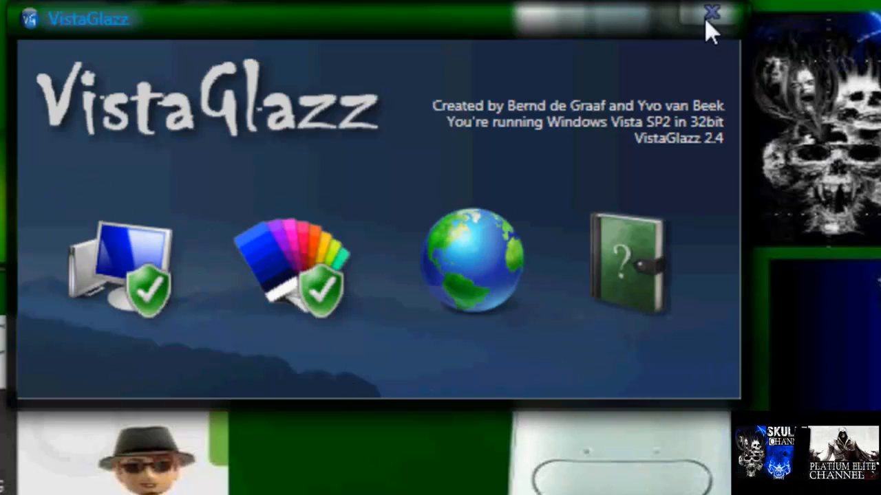
{"action": "left_click", "coordinate": [712, 12]}
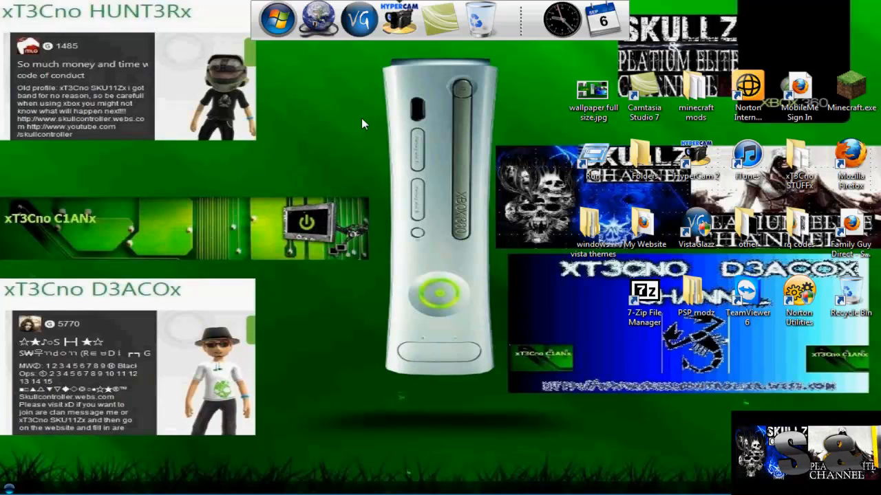
{"action": "mouse_move", "coordinate": [260, 301]}
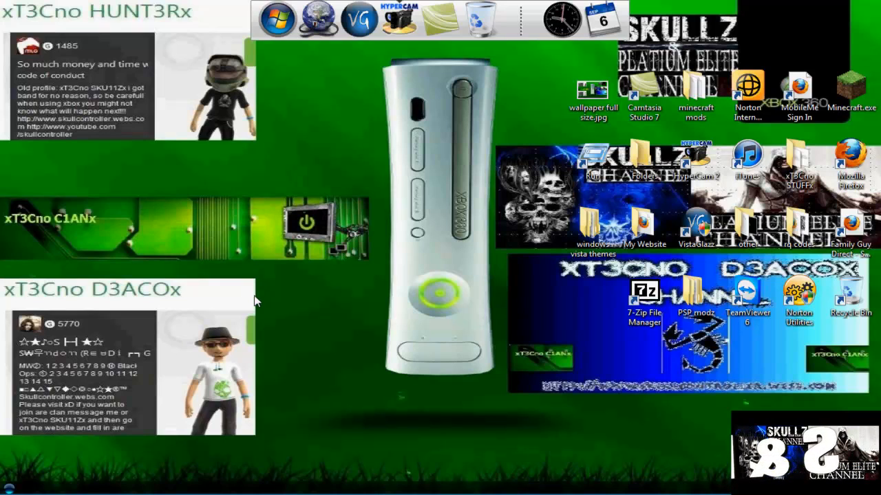
{"action": "mouse_move", "coordinate": [288, 336]}
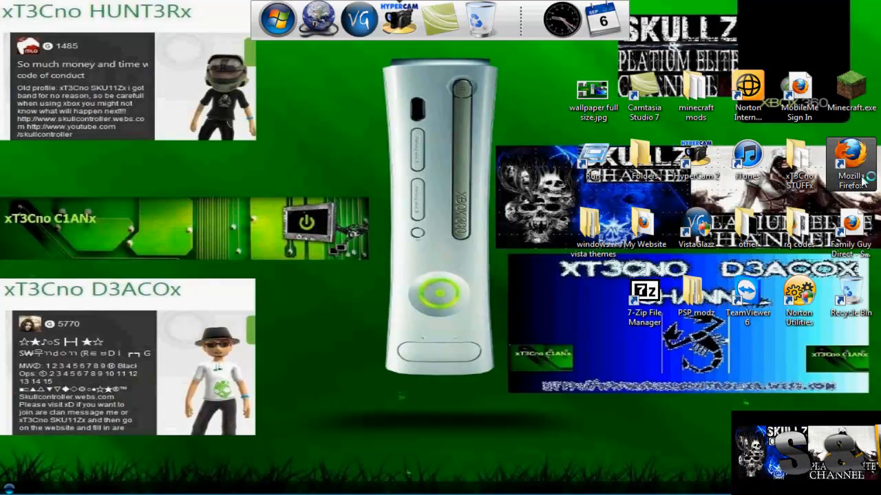
Launch Firefox, search for 'windows' themes and open the Windows Vista Skins And Themes result
{"action": "left_click", "coordinate": [850, 163]}
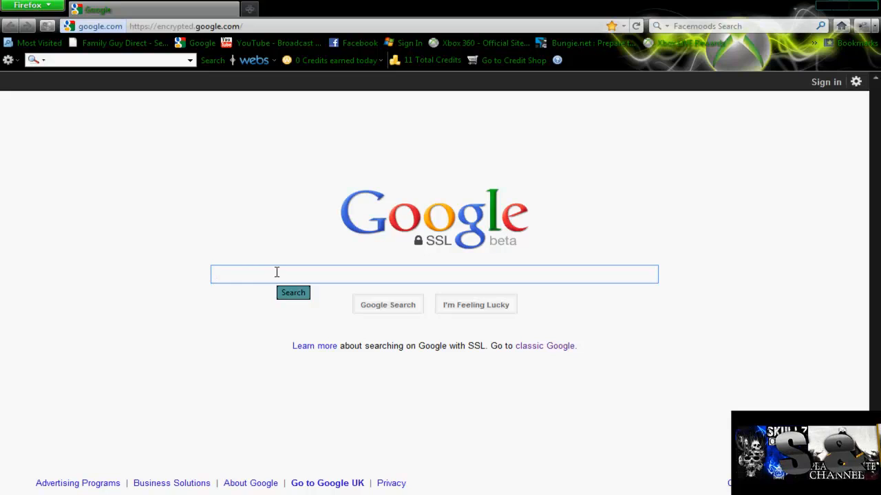
{"action": "type", "text": "windows vist themes"}
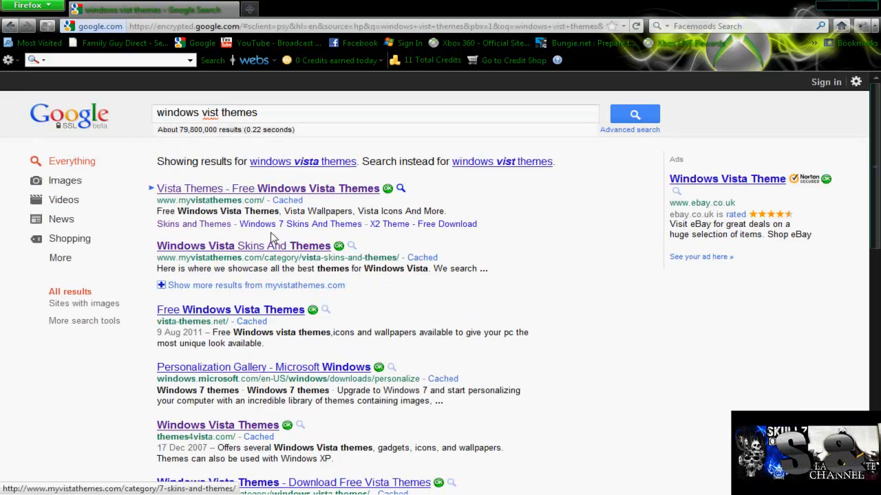
{"action": "left_click", "coordinate": [243, 246]}
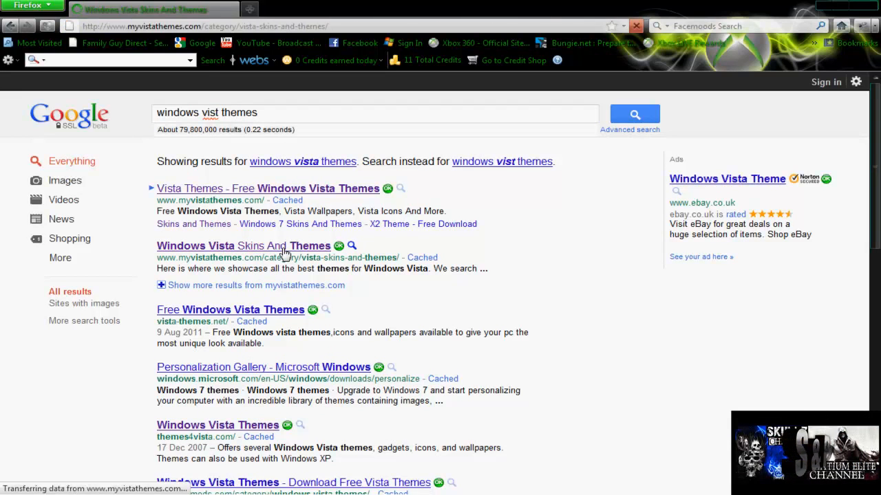
{"action": "left_click", "coordinate": [243, 245]}
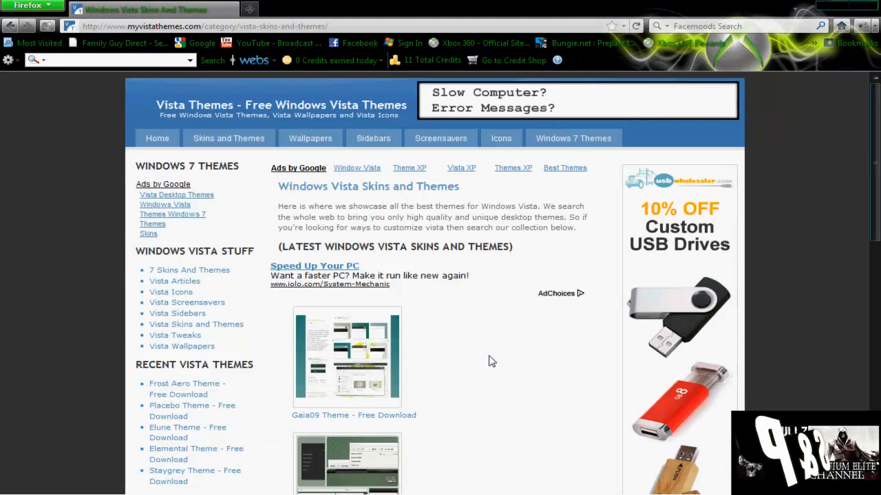
Download Terminal_VS_by_Nittyih.rar from the Terminal Theme's deviantART page
{"action": "scroll", "scroll_direction": "down", "scroll_amount": 3}
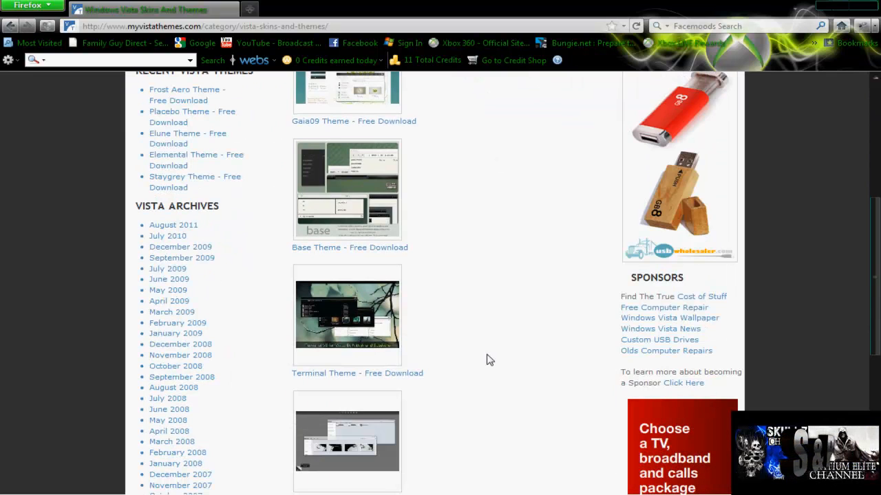
{"action": "left_click", "coordinate": [357, 372]}
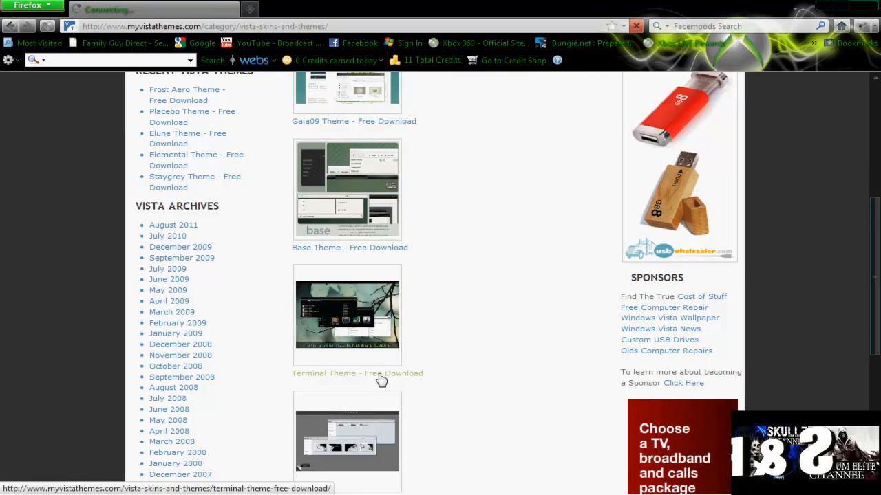
{"action": "left_click", "coordinate": [357, 373]}
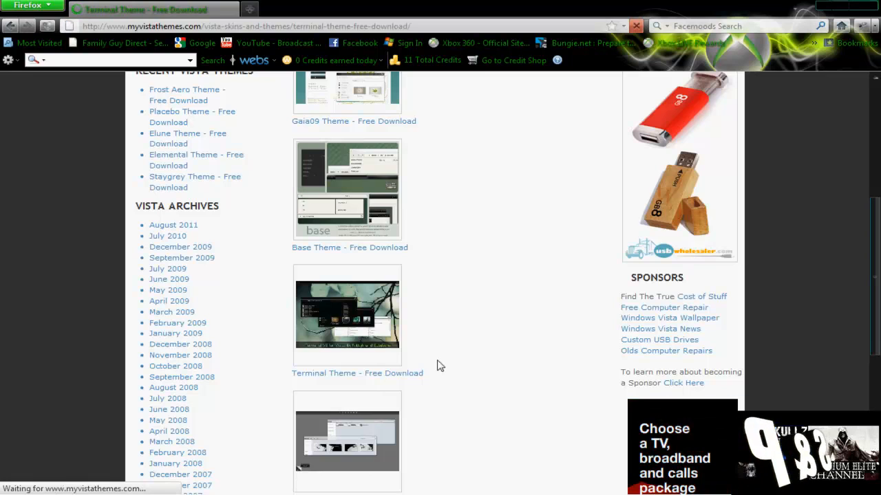
{"action": "scroll", "scroll_direction": "up", "scroll_amount": 3}
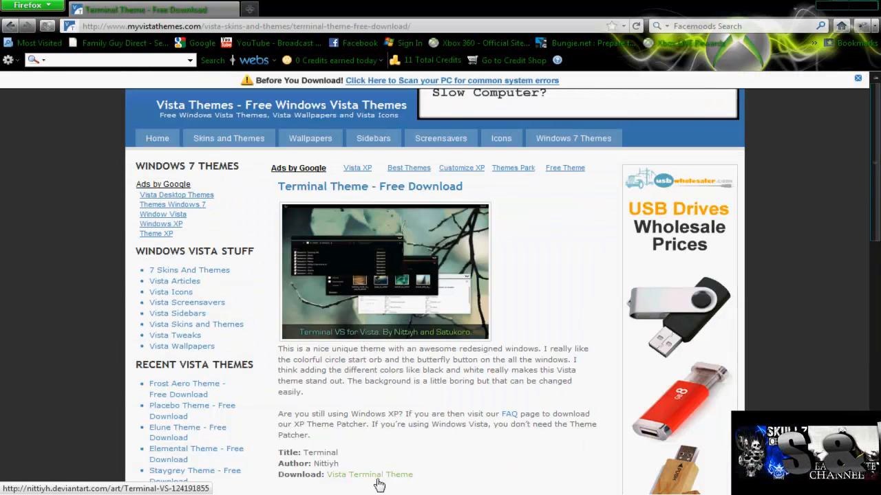
{"action": "left_click", "coordinate": [370, 474]}
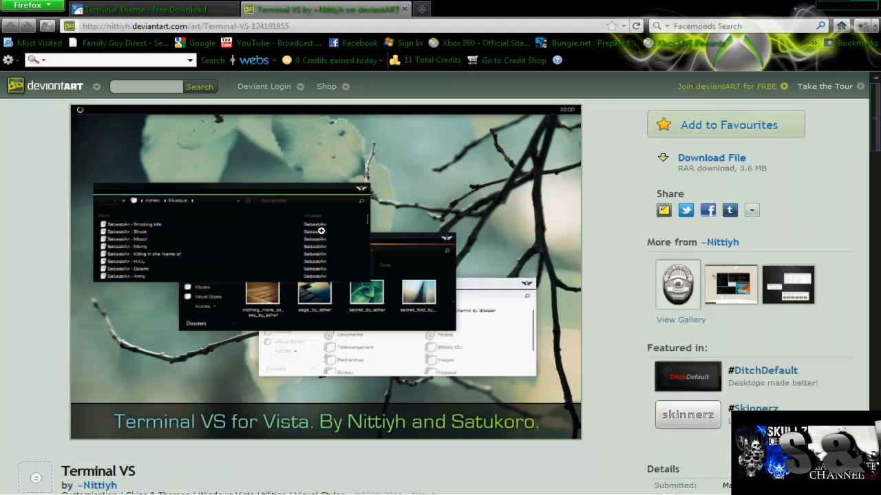
{"action": "mouse_move", "coordinate": [292, 192]}
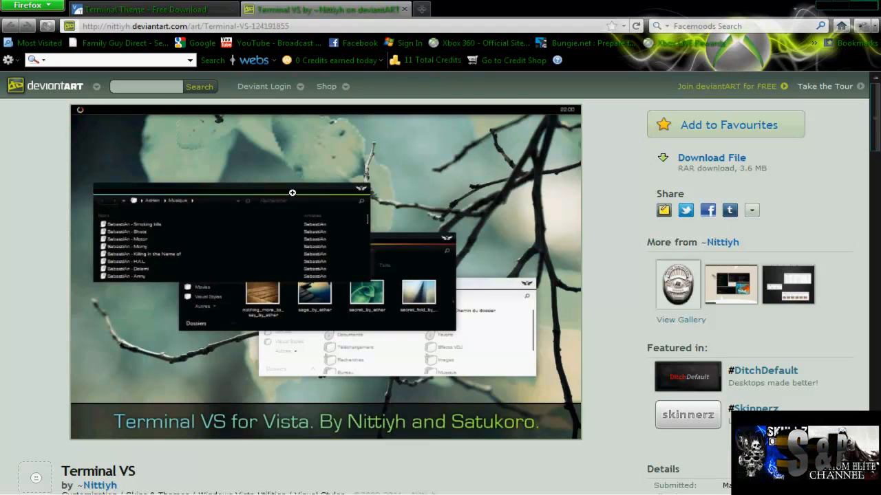
{"action": "mouse_move", "coordinate": [711, 157]}
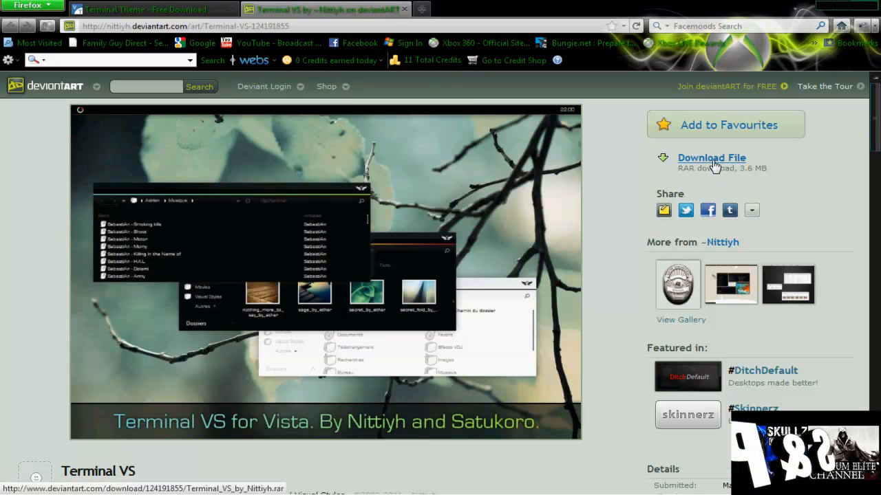
{"action": "left_click", "coordinate": [711, 157]}
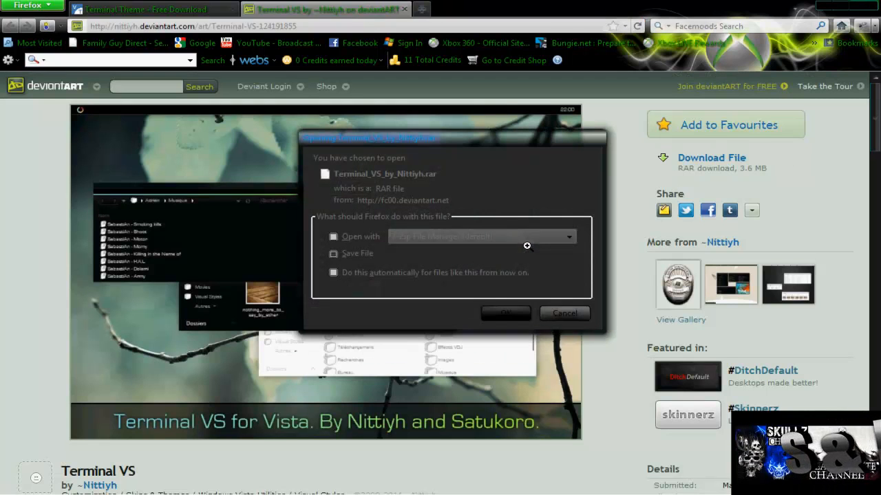
{"action": "left_click", "coordinate": [505, 313]}
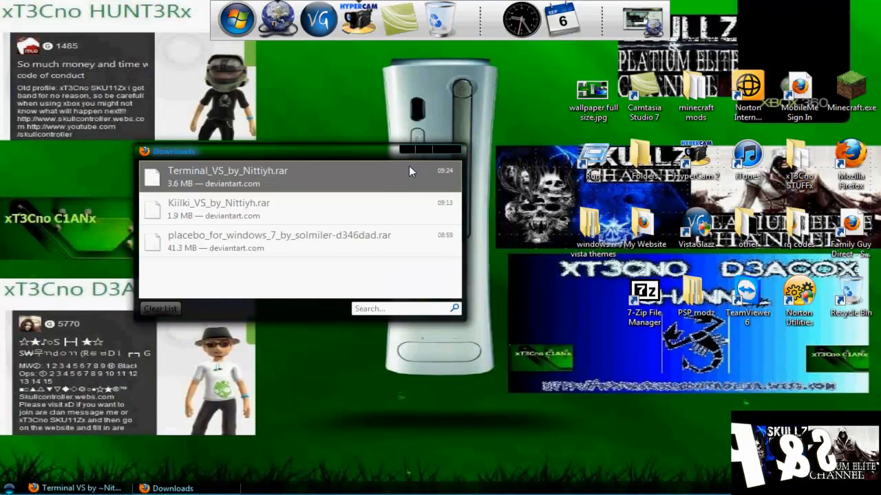
Open the Terminal VS archive in 7-Zip and browse its Terminal and Browseui folders
{"action": "double_click", "coordinate": [227, 171]}
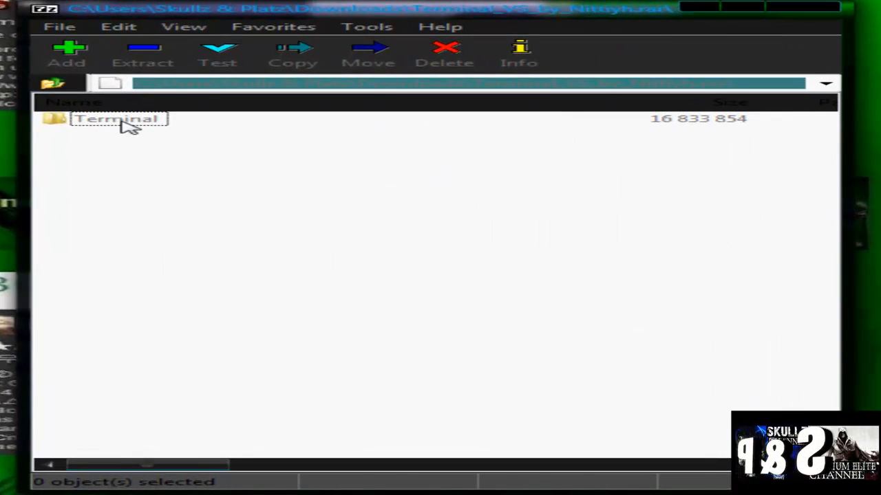
{"action": "double_click", "coordinate": [116, 117]}
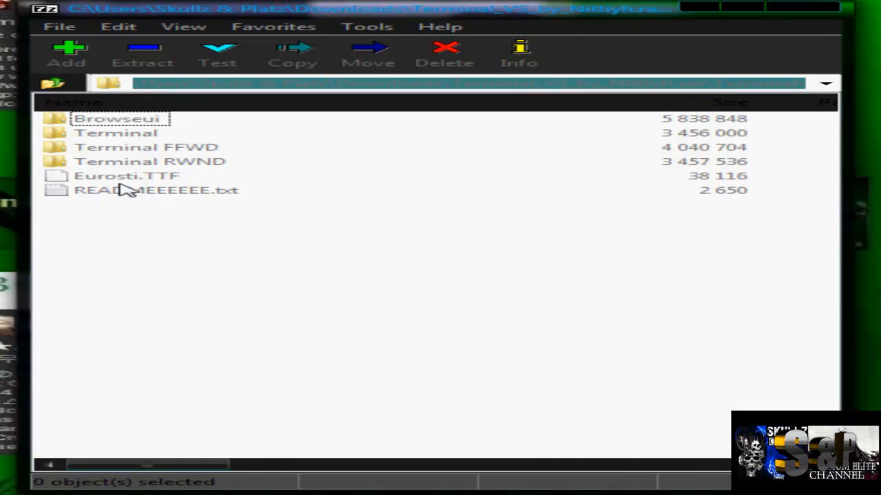
{"action": "left_click", "coordinate": [116, 132]}
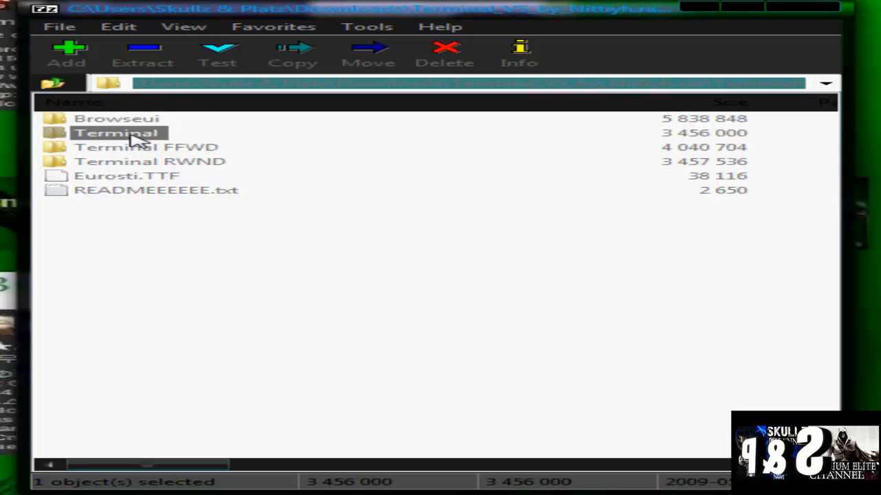
{"action": "double_click", "coordinate": [116, 133]}
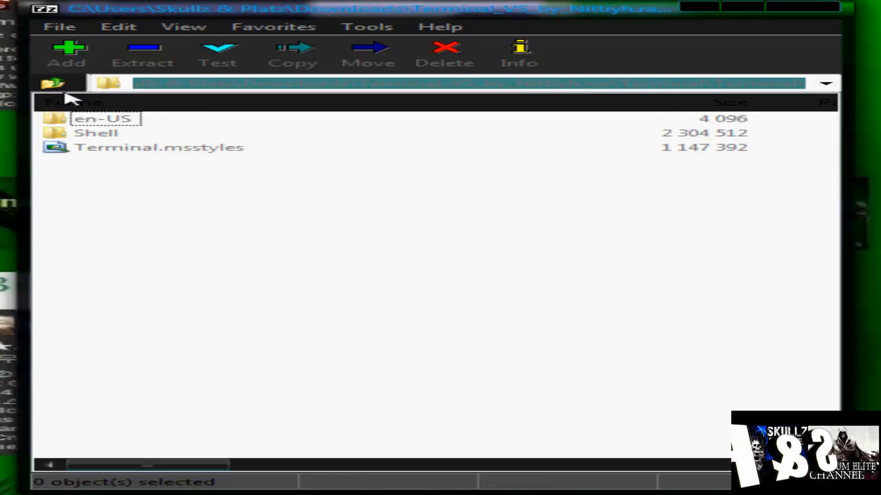
{"action": "left_click", "coordinate": [53, 83]}
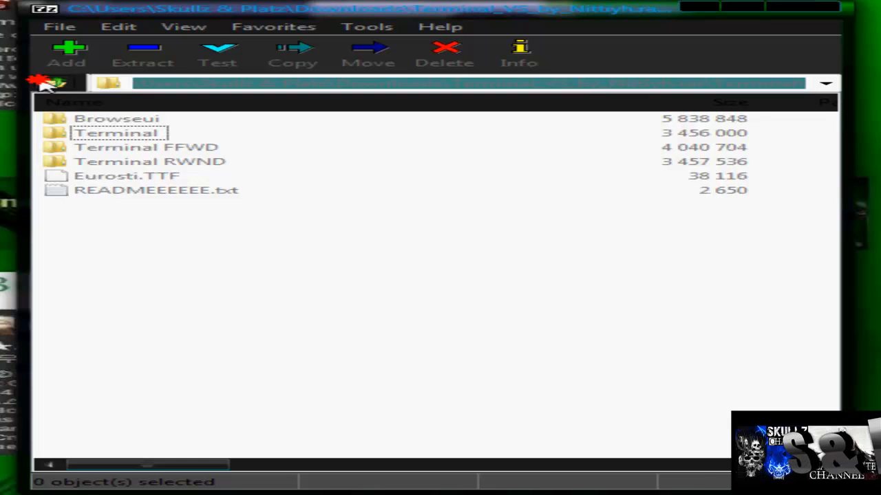
{"action": "double_click", "coordinate": [116, 133]}
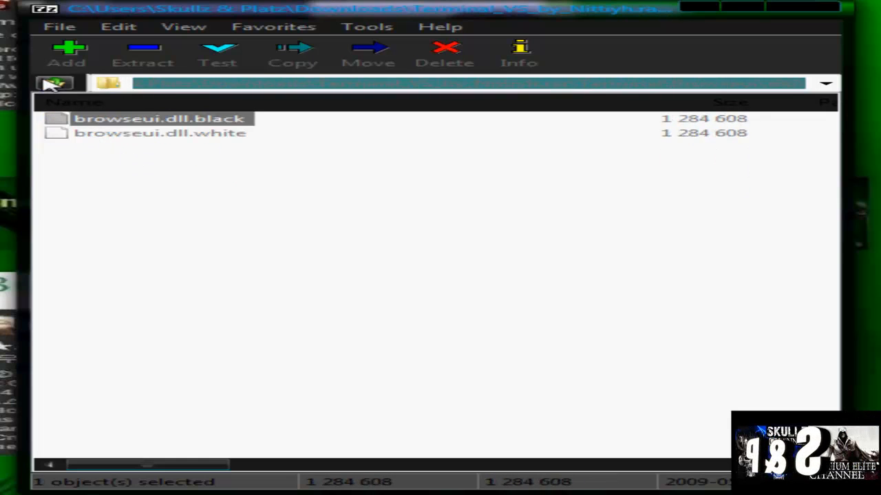
{"action": "left_click", "coordinate": [55, 83]}
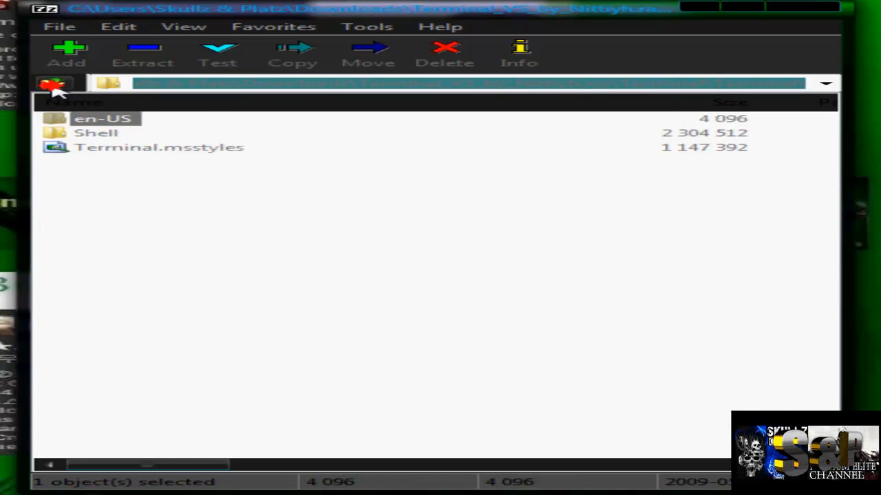
{"action": "left_click", "coordinate": [54, 83]}
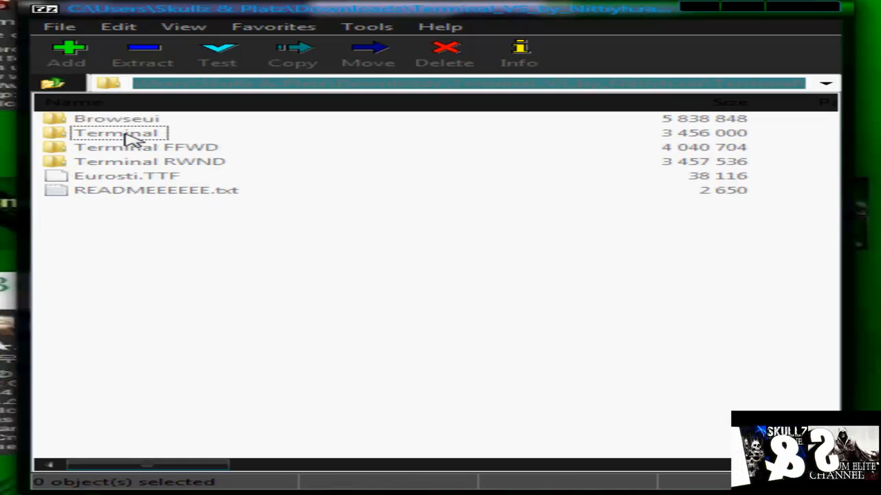
Copy the Terminal folder from the archive onto the desktop
{"action": "double_click", "coordinate": [117, 132]}
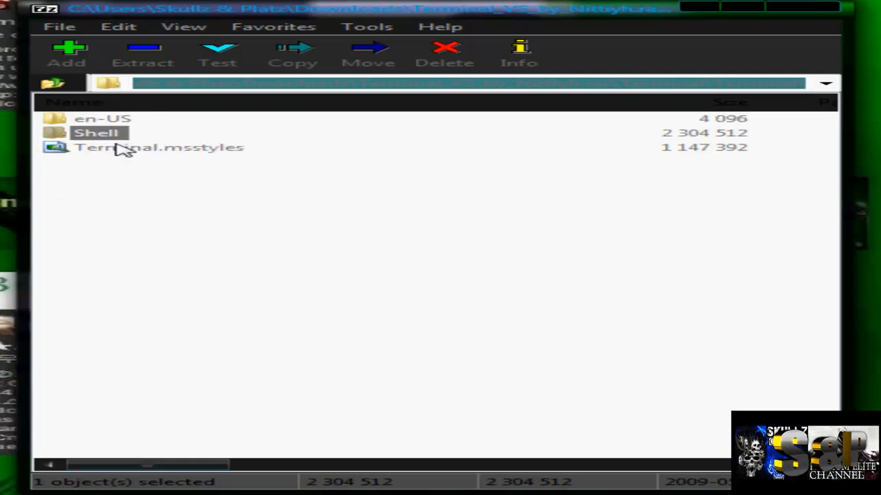
{"action": "left_click", "coordinate": [158, 146]}
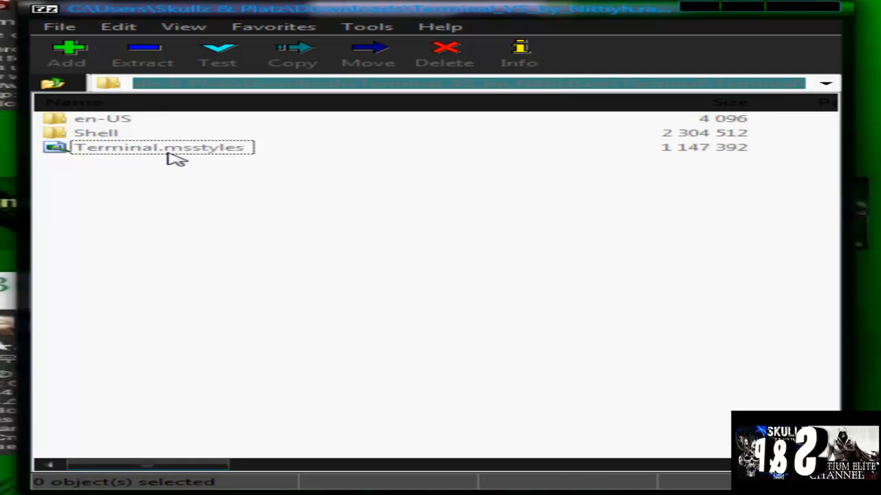
{"action": "mouse_move", "coordinate": [227, 157]}
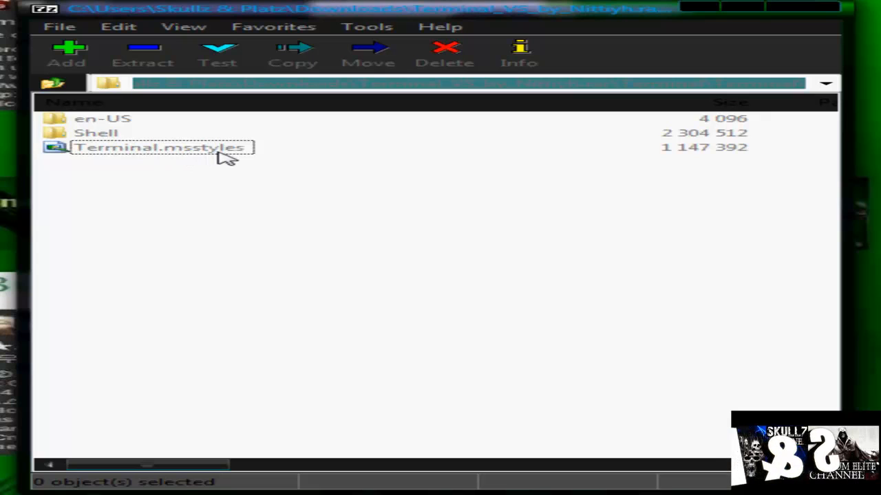
{"action": "mouse_move", "coordinate": [202, 161]}
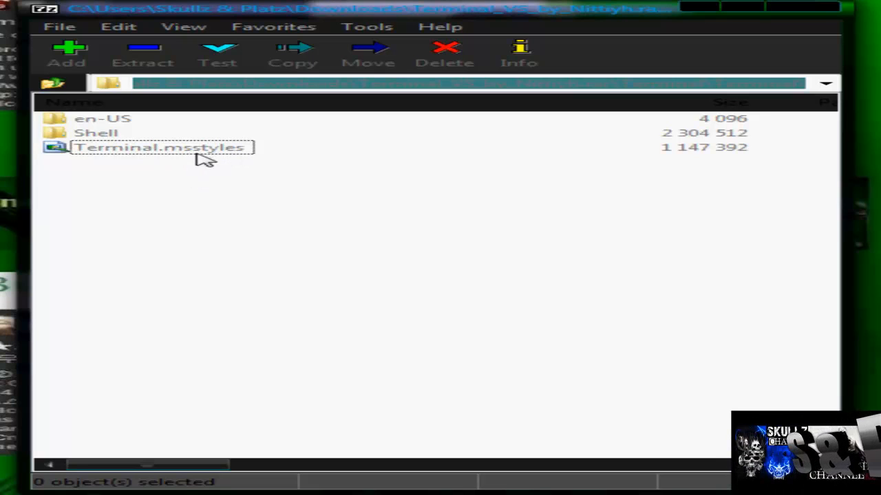
{"action": "mouse_move", "coordinate": [193, 157]}
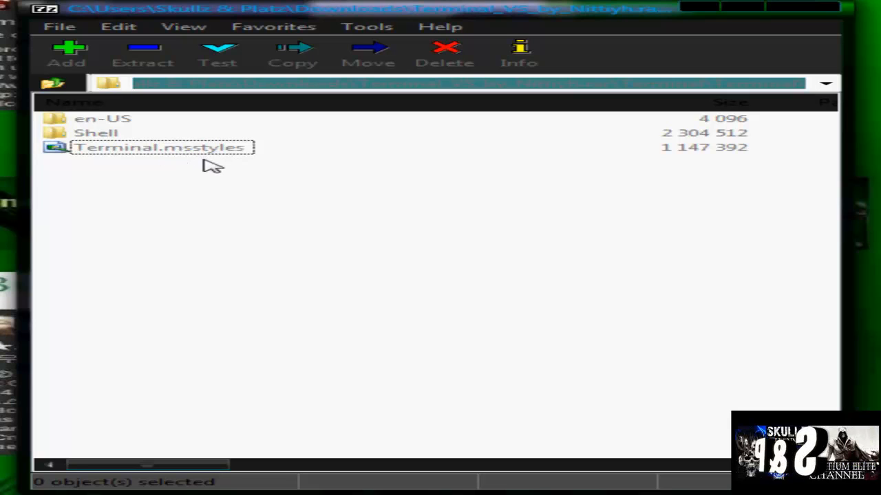
{"action": "mouse_move", "coordinate": [168, 160]}
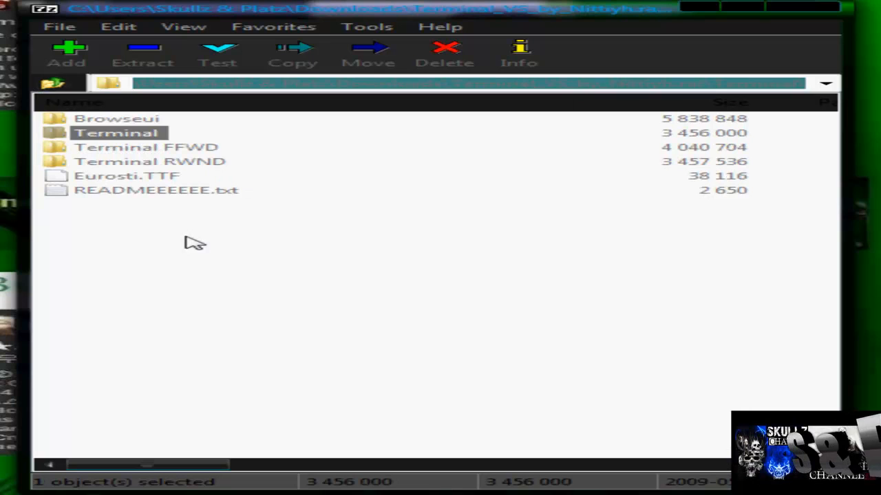
{"action": "left_click", "coordinate": [117, 133]}
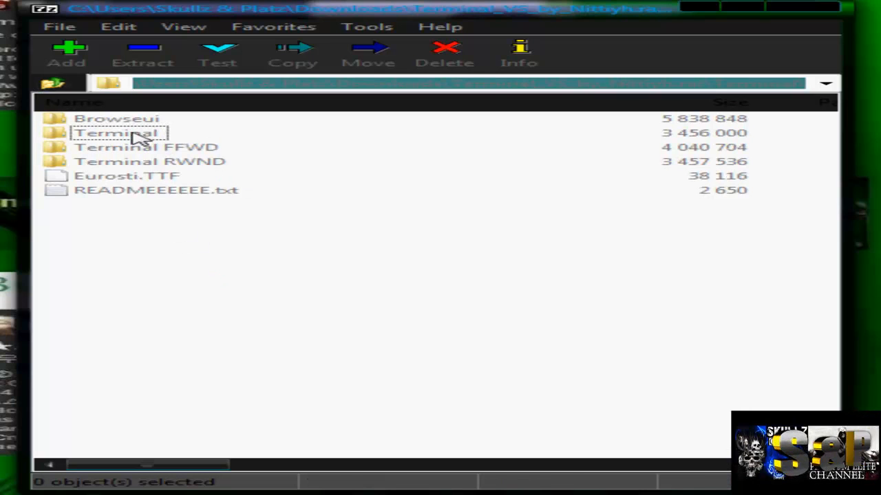
{"action": "left_click", "coordinate": [116, 132]}
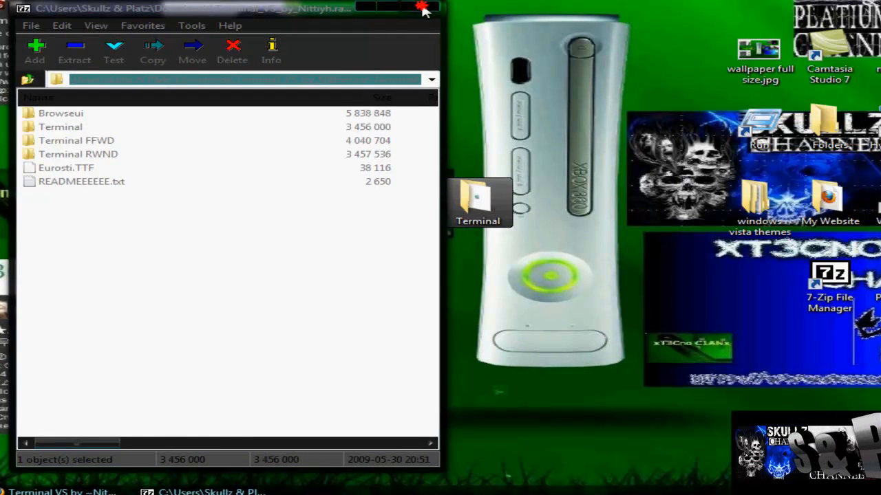
Close 7-Zip and browse Computer to C:\Windows\Resources\Themes
{"action": "left_click", "coordinate": [422, 8]}
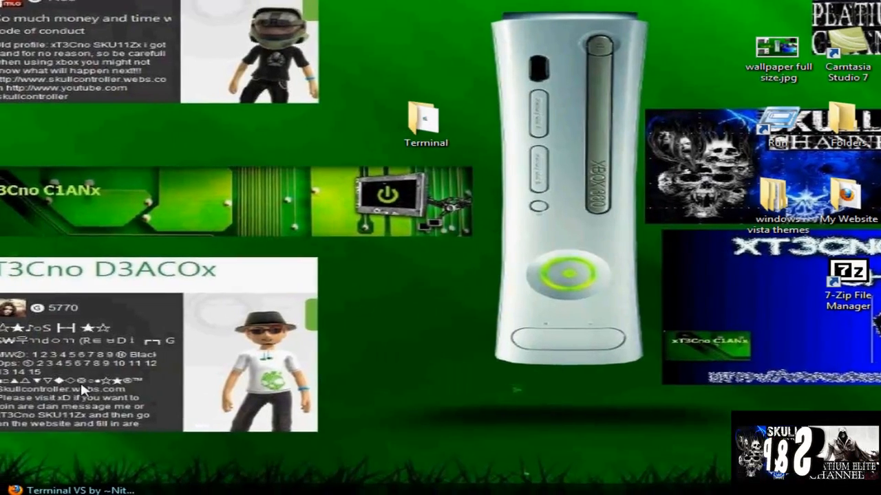
{"action": "left_click", "coordinate": [12, 487]}
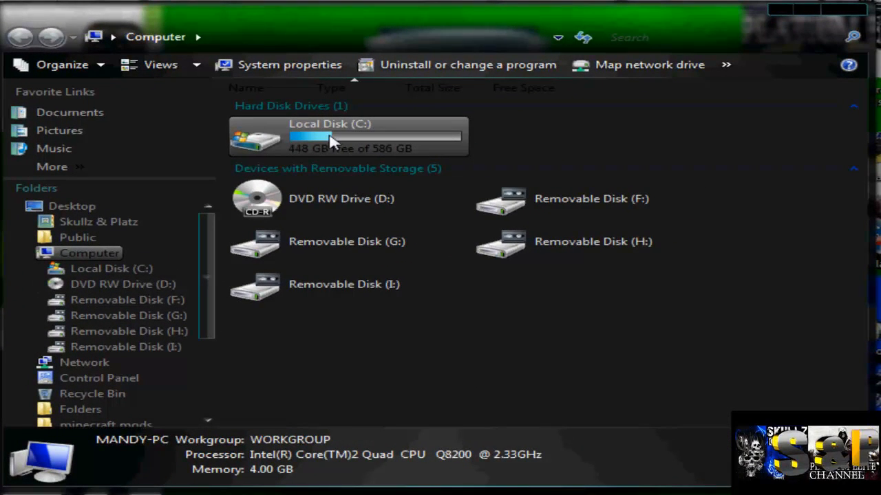
{"action": "mouse_move", "coordinate": [356, 141]}
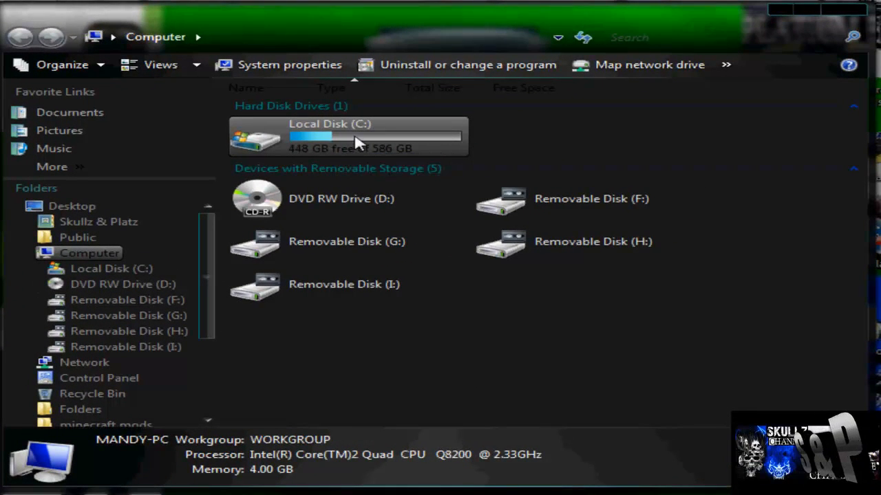
{"action": "double_click", "coordinate": [329, 136]}
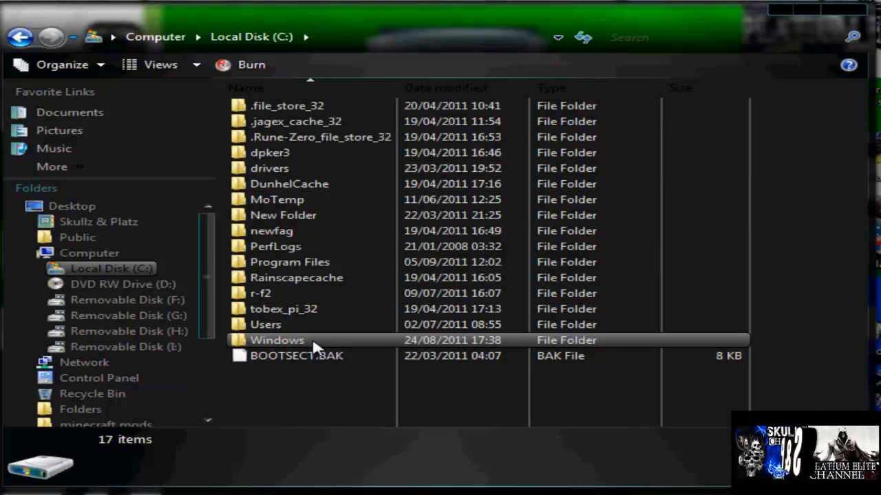
{"action": "double_click", "coordinate": [276, 339]}
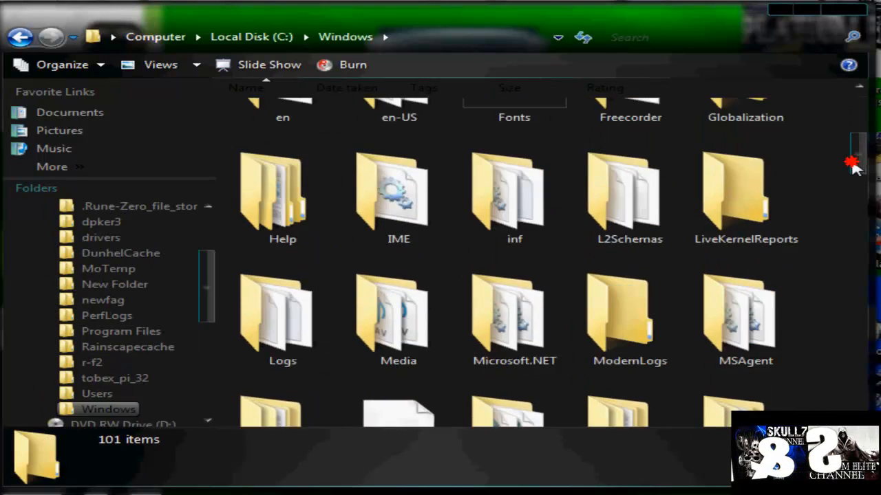
{"action": "scroll", "scroll_direction": "down", "scroll_amount": 3}
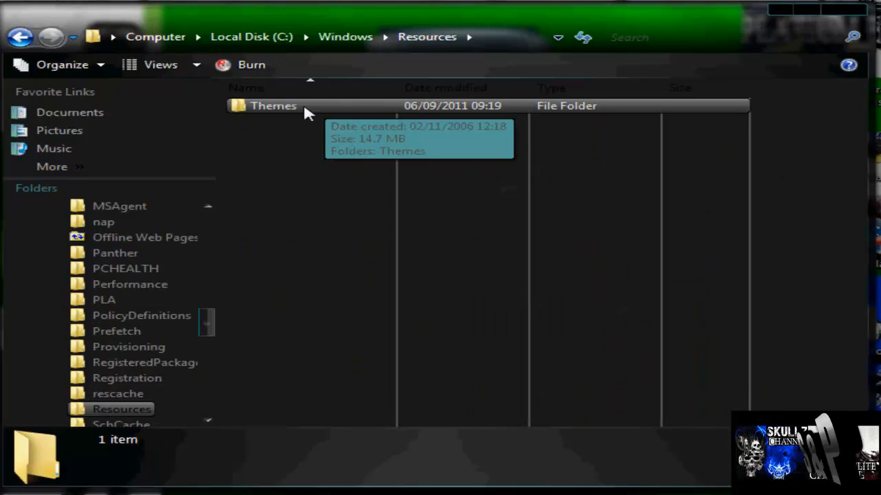
{"action": "double_click", "coordinate": [273, 105]}
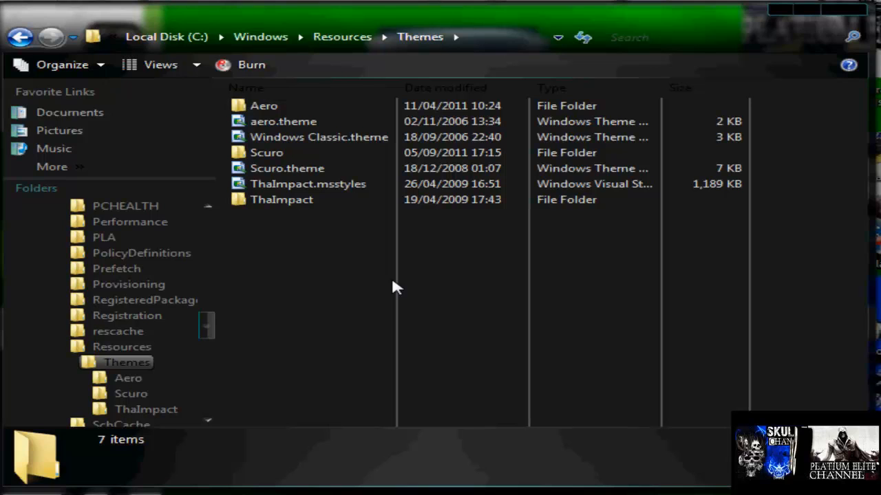
Compare the ThaImpact and Scuro theme structure with the Terminal folder's contents
{"action": "left_click", "coordinate": [282, 200]}
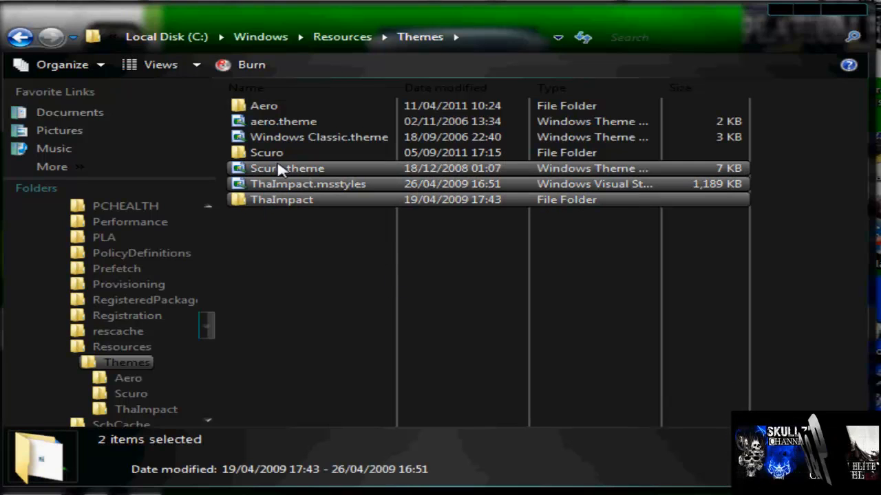
{"action": "left_click", "coordinate": [266, 152]}
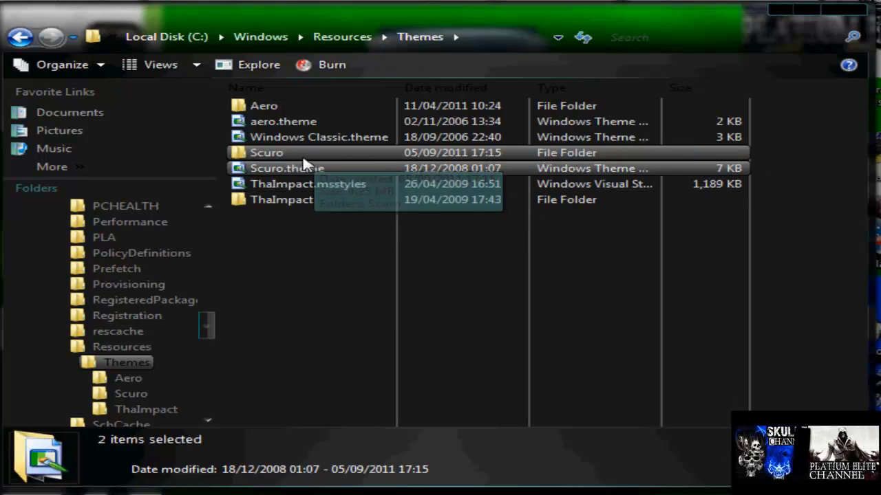
{"action": "mouse_move", "coordinate": [344, 326]}
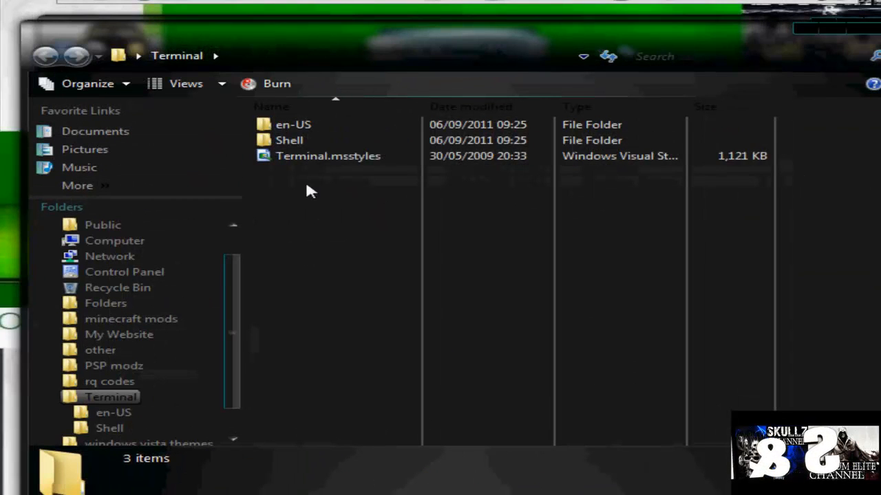
{"action": "key", "text": "ctrl+a"}
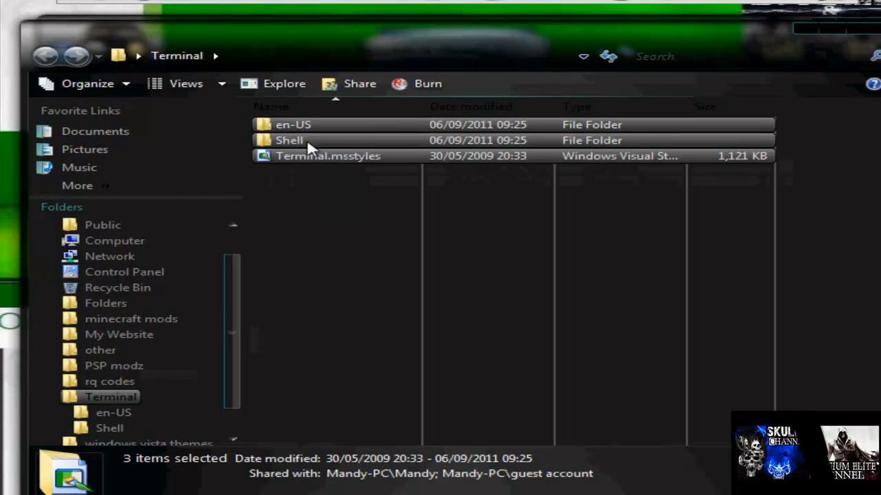
{"action": "mouse_move", "coordinate": [343, 174]}
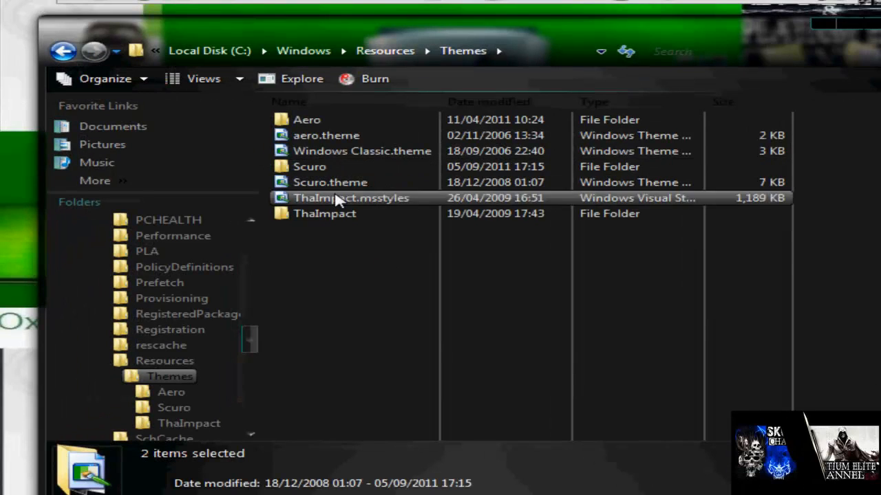
{"action": "double_click", "coordinate": [309, 166]}
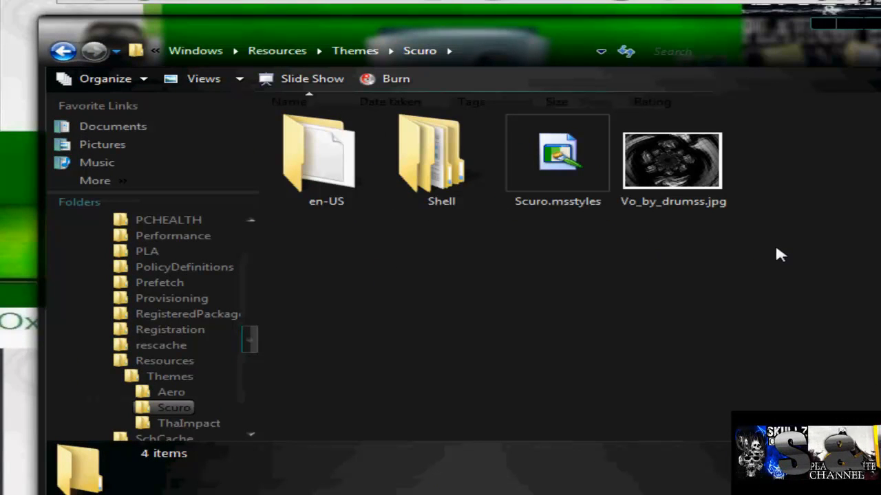
{"action": "left_click", "coordinate": [672, 160]}
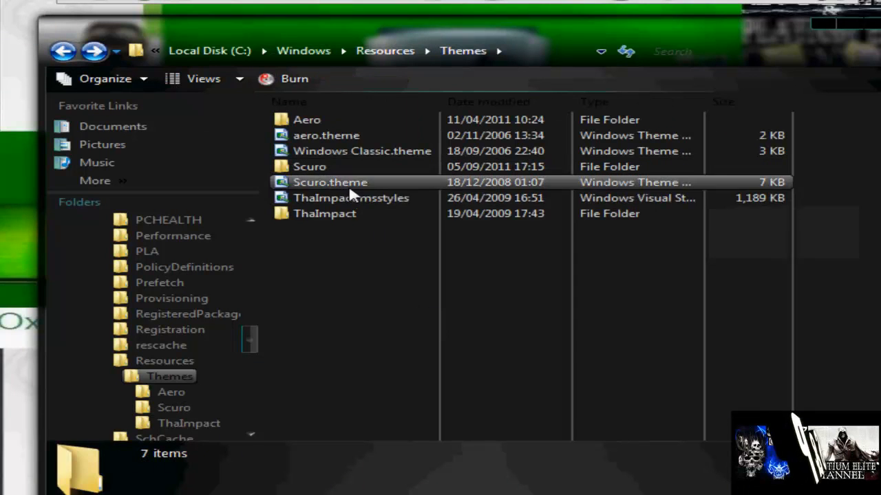
Copy the Terminal folder into C:\Windows\Resources\Themes
{"action": "double_click", "coordinate": [324, 214]}
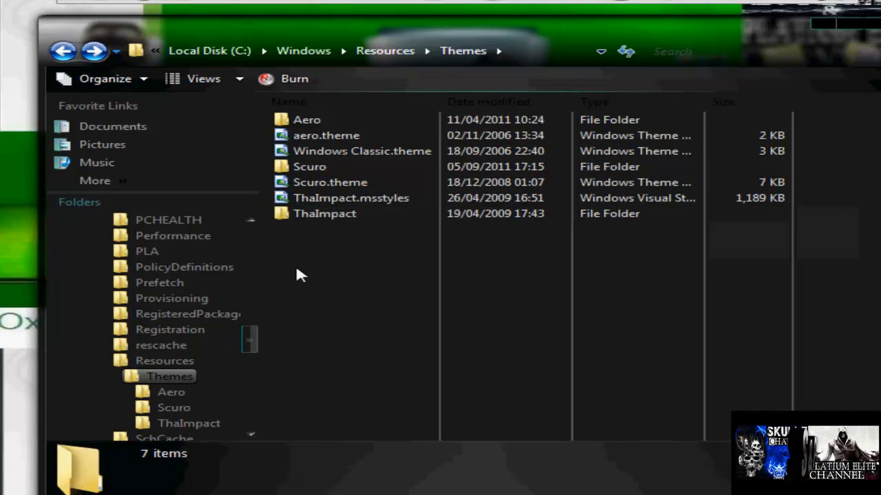
{"action": "mouse_move", "coordinate": [405, 274]}
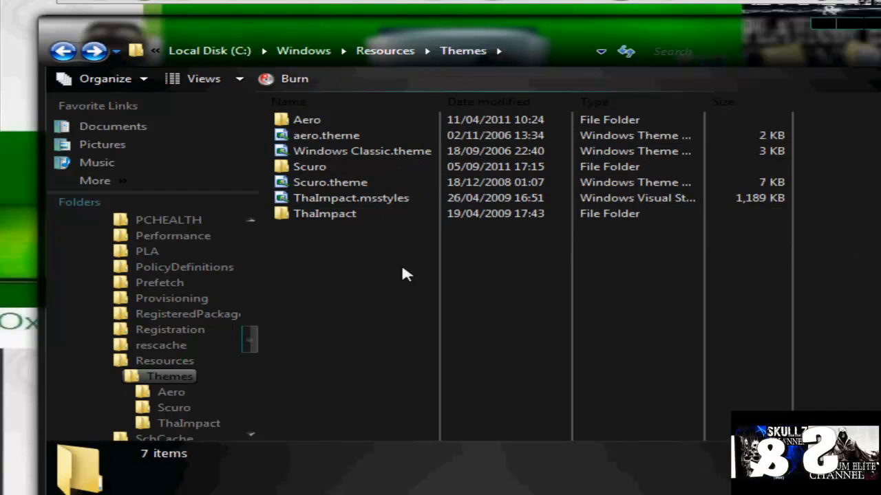
{"action": "left_click", "coordinate": [361, 151]}
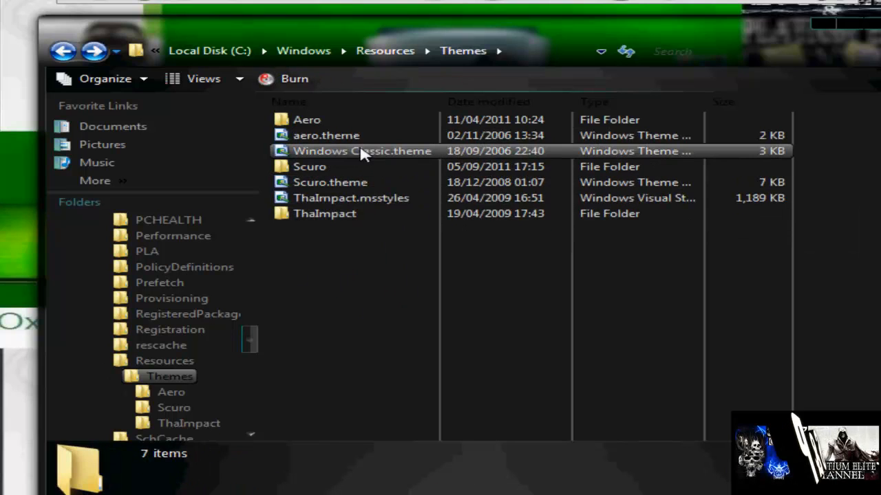
{"action": "left_click", "coordinate": [326, 135]}
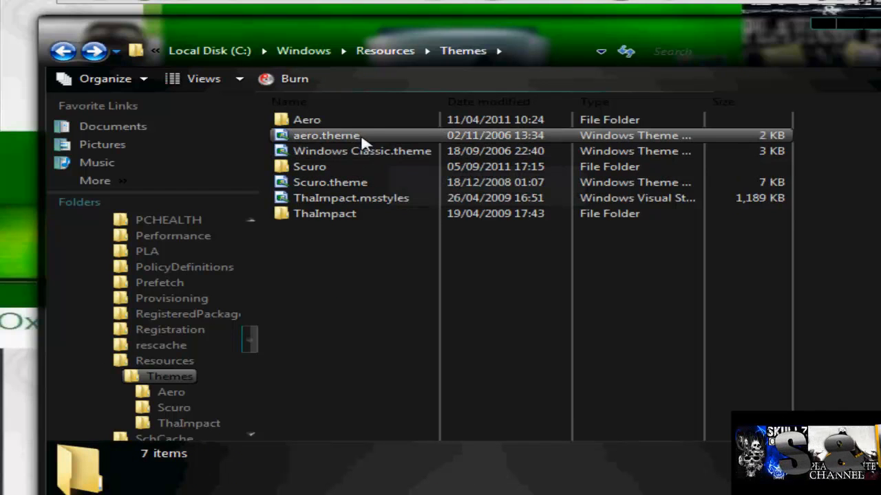
{"action": "double_click", "coordinate": [306, 119]}
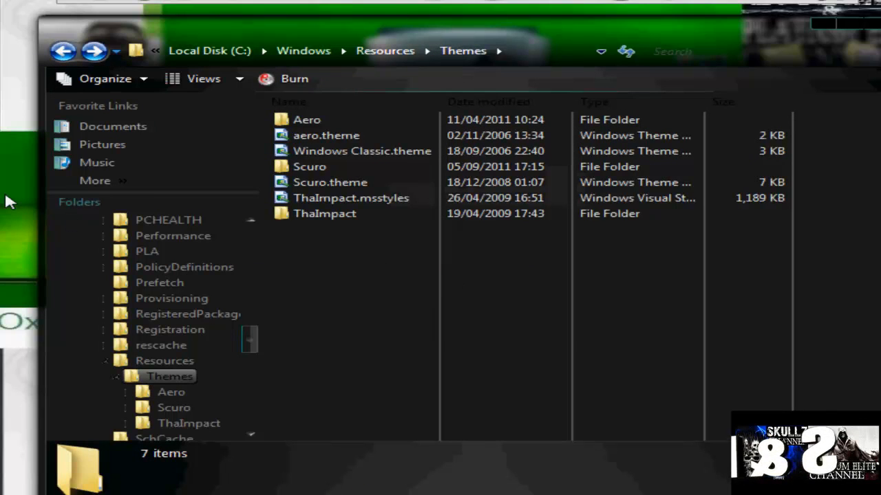
{"action": "left_click", "coordinate": [307, 119]}
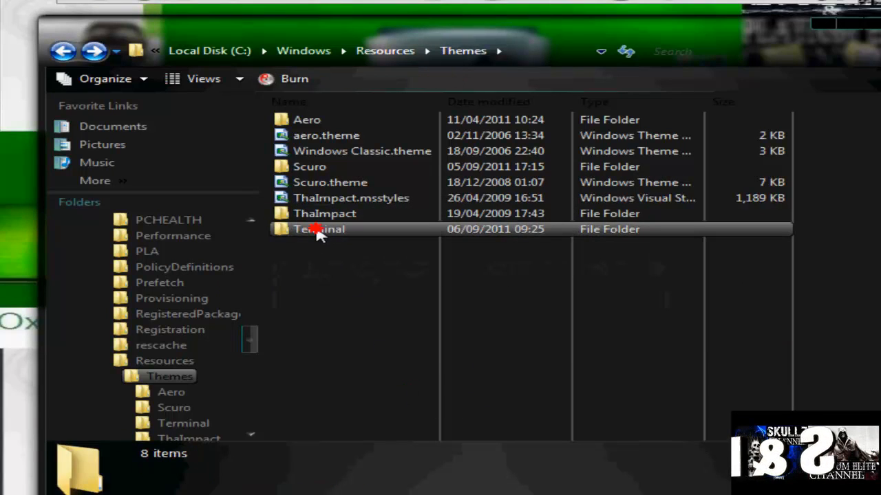
Place a copy of Terminal.msstyles directly in the Themes folder
{"action": "right_click", "coordinate": [319, 151]}
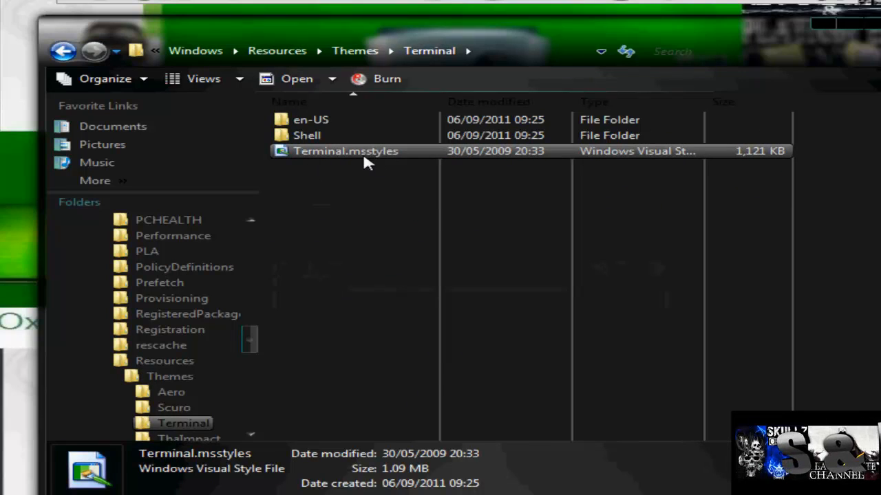
{"action": "mouse_move", "coordinate": [372, 158]}
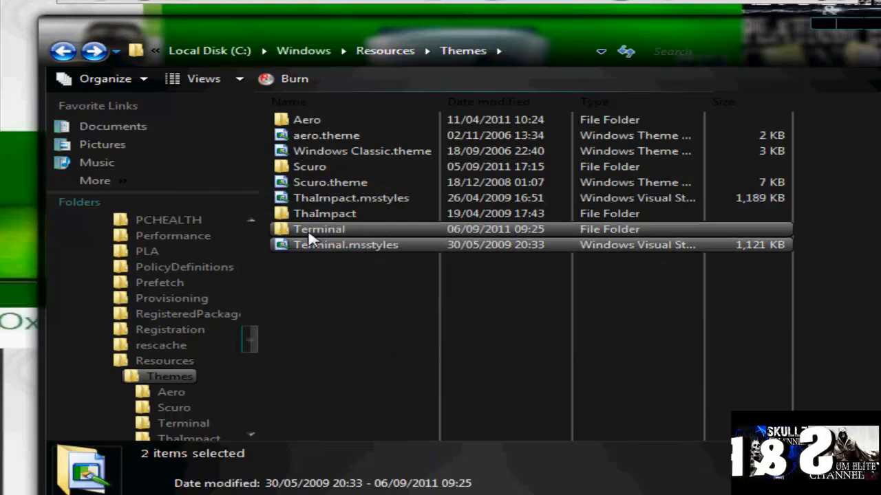
{"action": "left_click", "coordinate": [345, 244]}
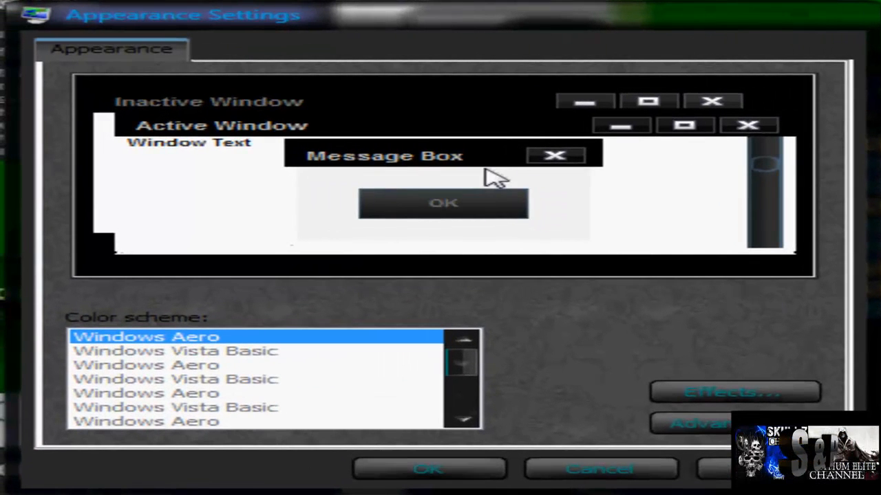
{"action": "mouse_move", "coordinate": [316, 388]}
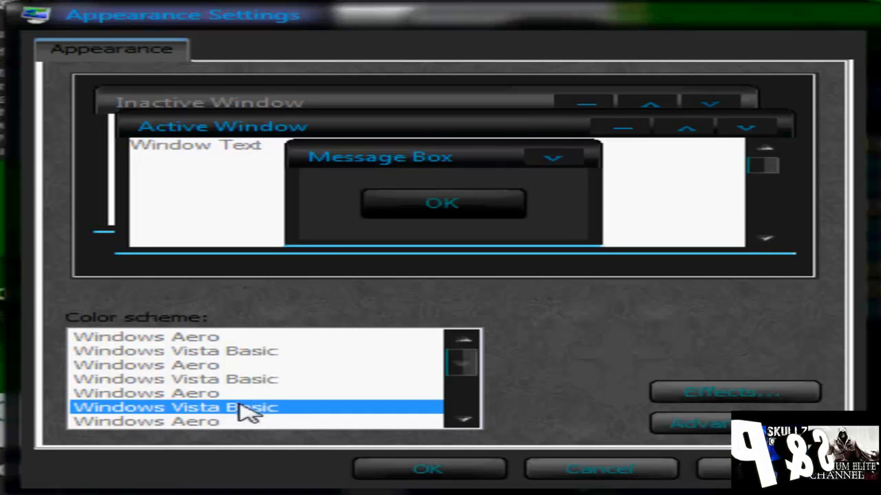
Pick the Windows Aero colour scheme and preview the black Terminal style
{"action": "left_click", "coordinate": [172, 393]}
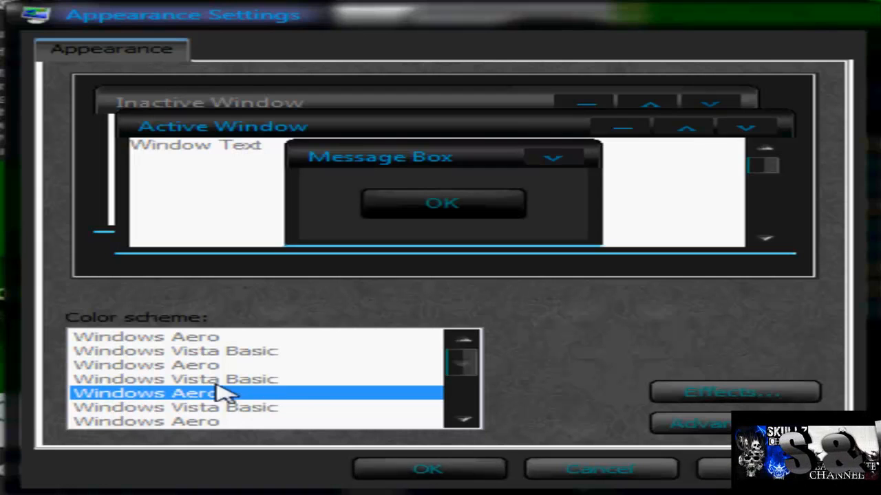
{"action": "mouse_move", "coordinate": [223, 375]}
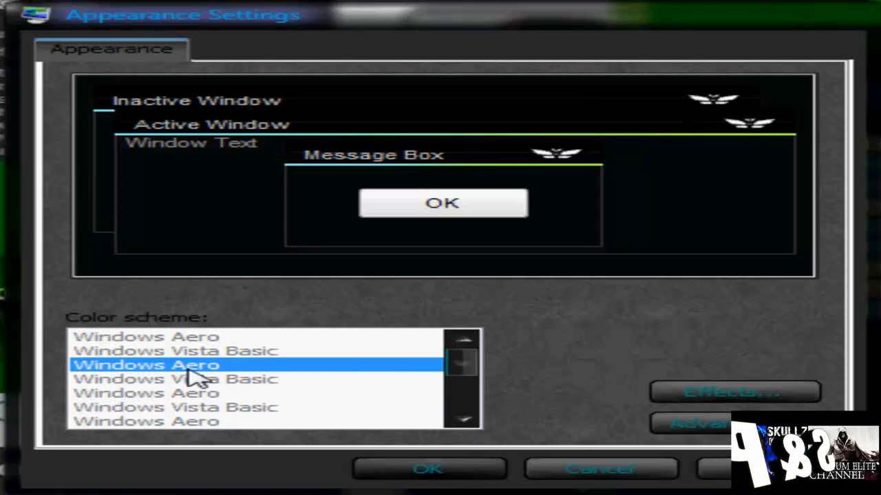
{"action": "mouse_move", "coordinate": [238, 389]}
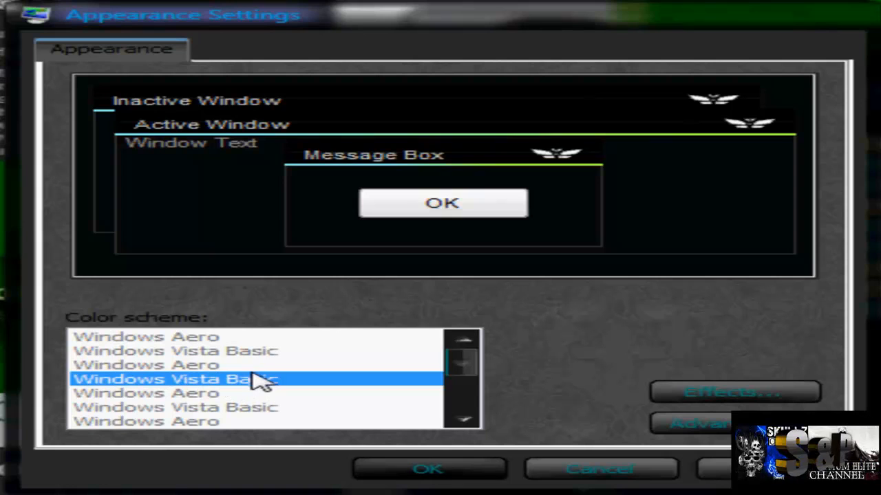
{"action": "left_click", "coordinate": [146, 365]}
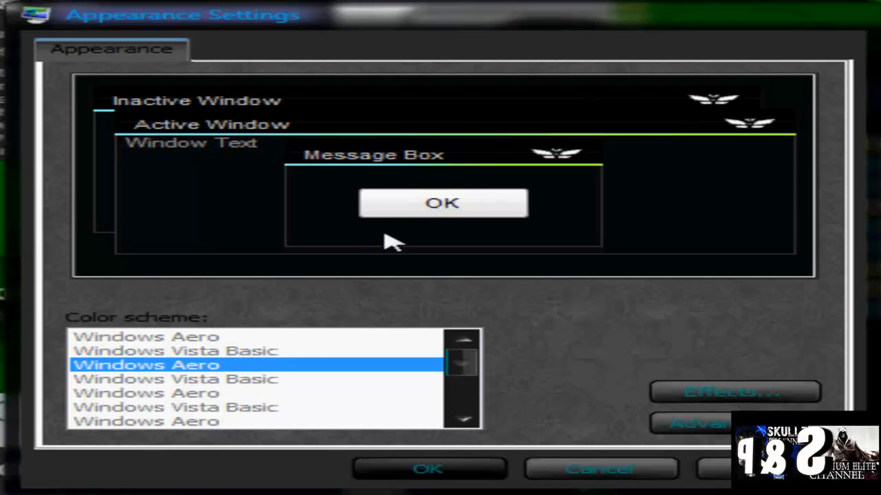
{"action": "mouse_move", "coordinate": [265, 385]}
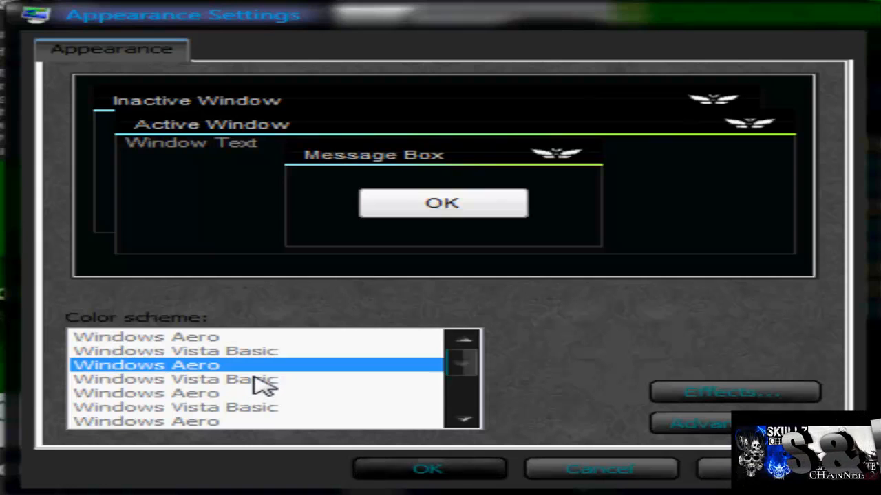
{"action": "mouse_move", "coordinate": [482, 402]}
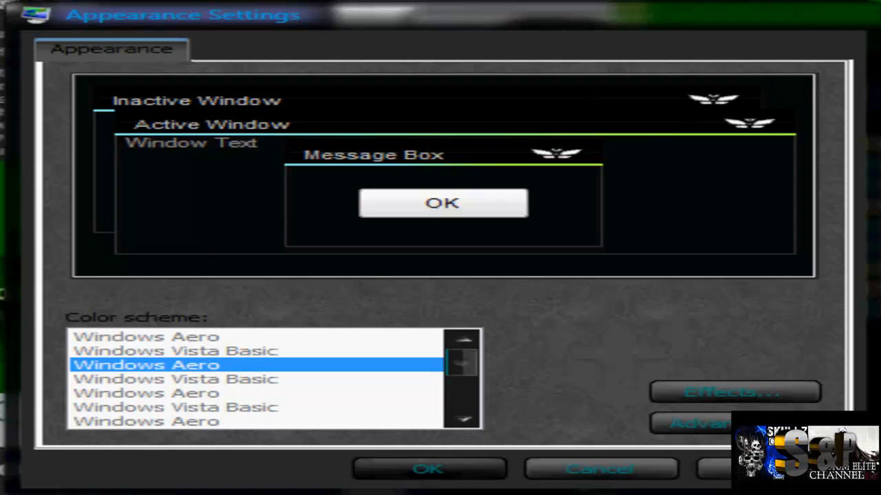
{"action": "mouse_move", "coordinate": [207, 389]}
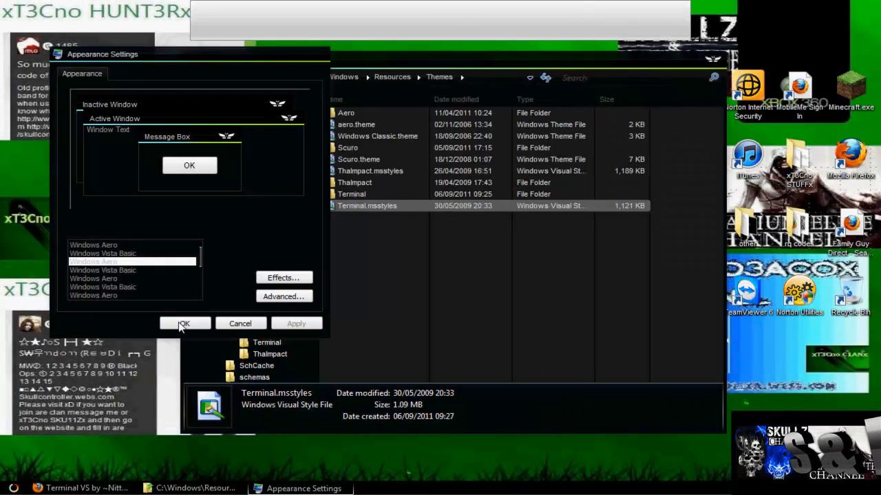
Apply the Terminal appearance settings with OK and look through the windows vista themes folder
{"action": "left_click", "coordinate": [184, 323]}
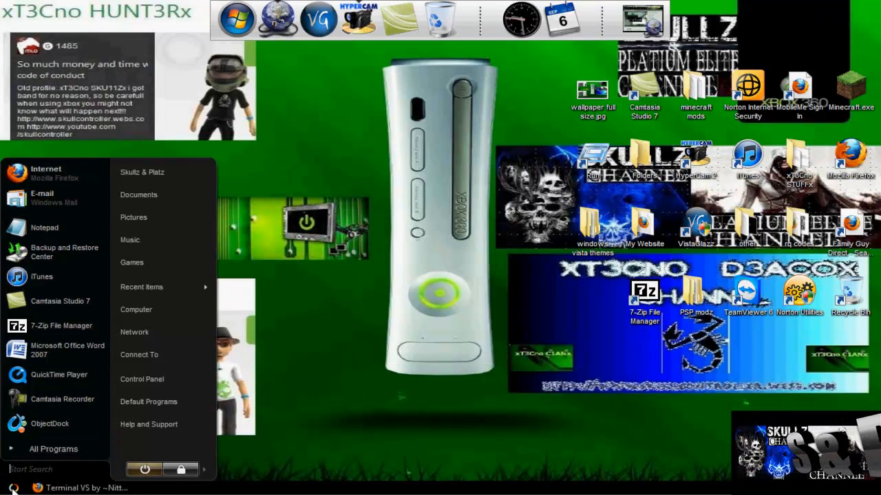
{"action": "mouse_move", "coordinate": [365, 339]}
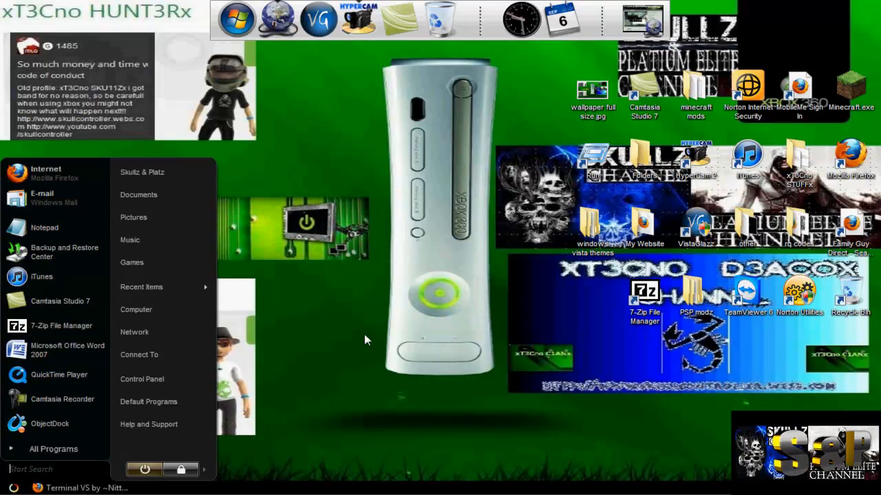
{"action": "right_click", "coordinate": [366, 339]}
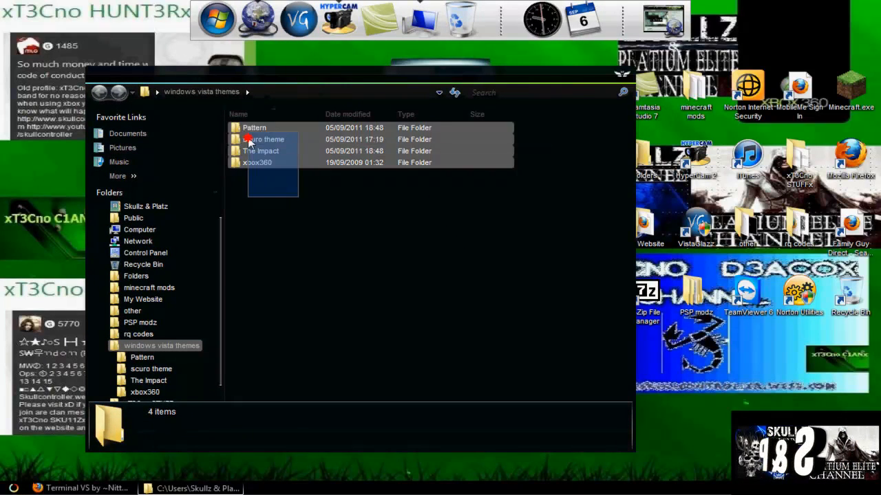
{"action": "left_click", "coordinate": [274, 196]}
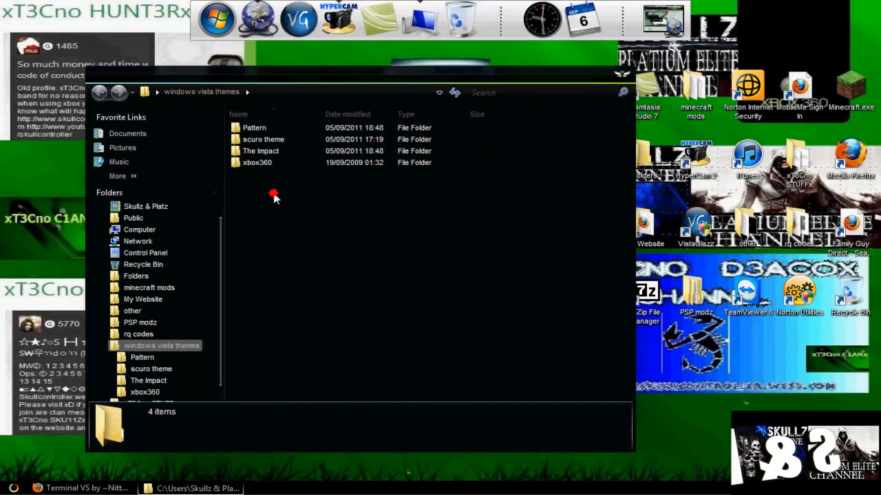
{"action": "double_click", "coordinate": [257, 147]}
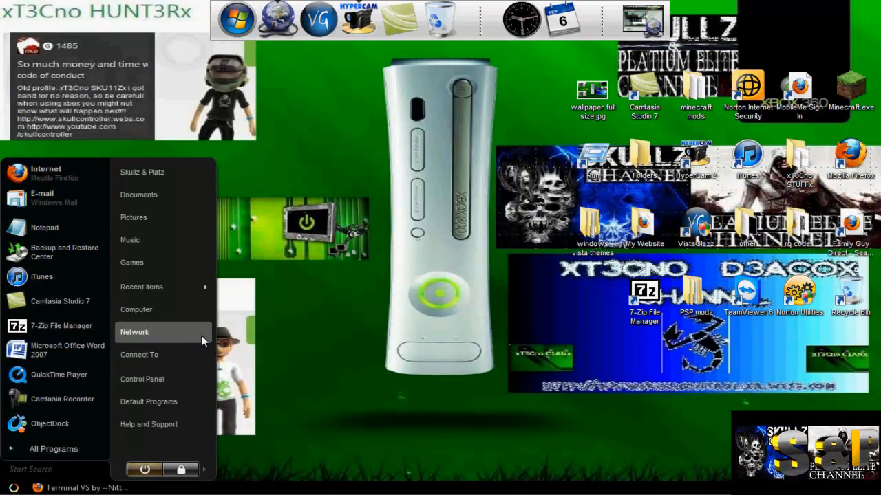
Go to the Themes folder and open aero.theme, closing it without changes
{"action": "left_click", "coordinate": [136, 310]}
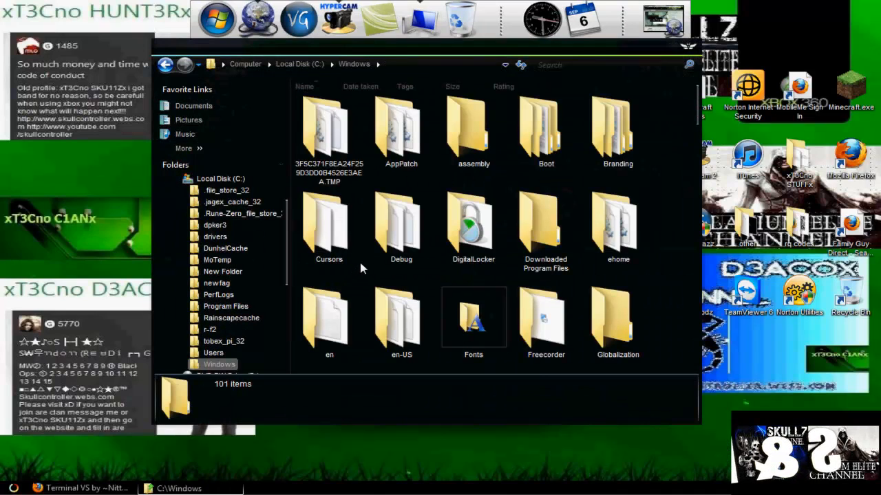
{"action": "mouse_move", "coordinate": [690, 152]}
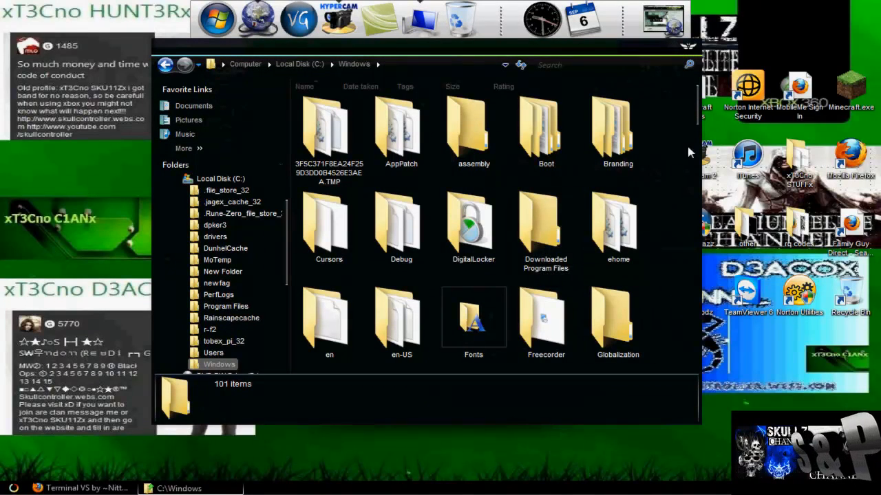
{"action": "scroll", "scroll_direction": "down", "scroll_amount": 3}
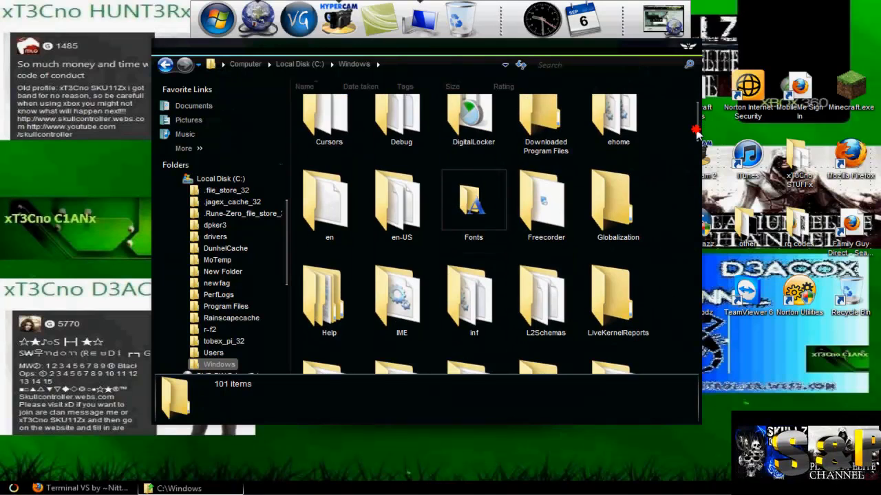
{"action": "scroll", "scroll_direction": "down", "scroll_amount": 3}
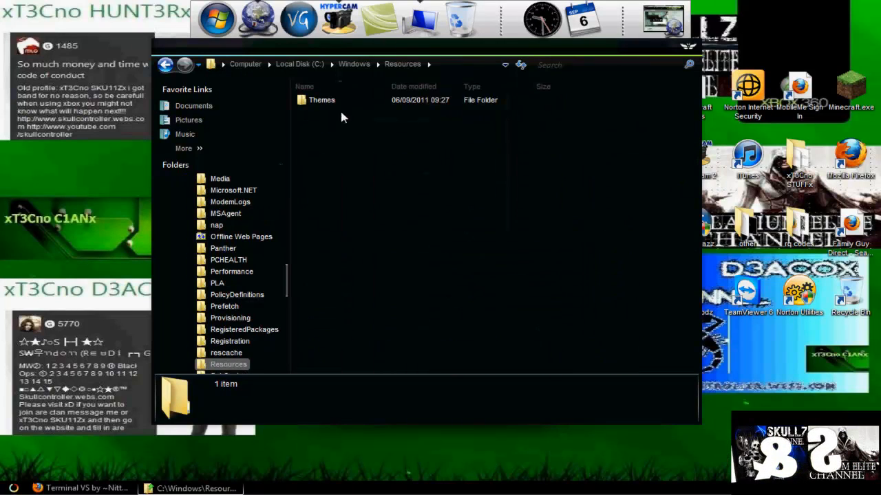
{"action": "double_click", "coordinate": [322, 100]}
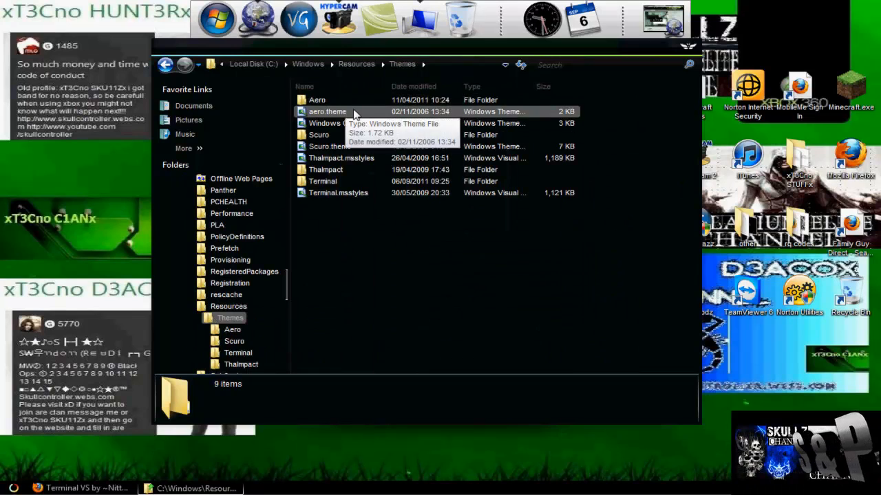
{"action": "left_click", "coordinate": [327, 111]}
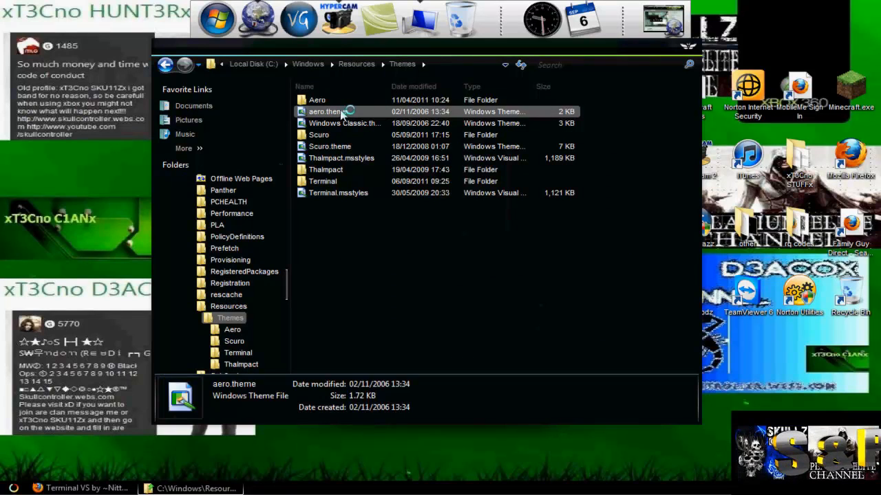
{"action": "double_click", "coordinate": [324, 111]}
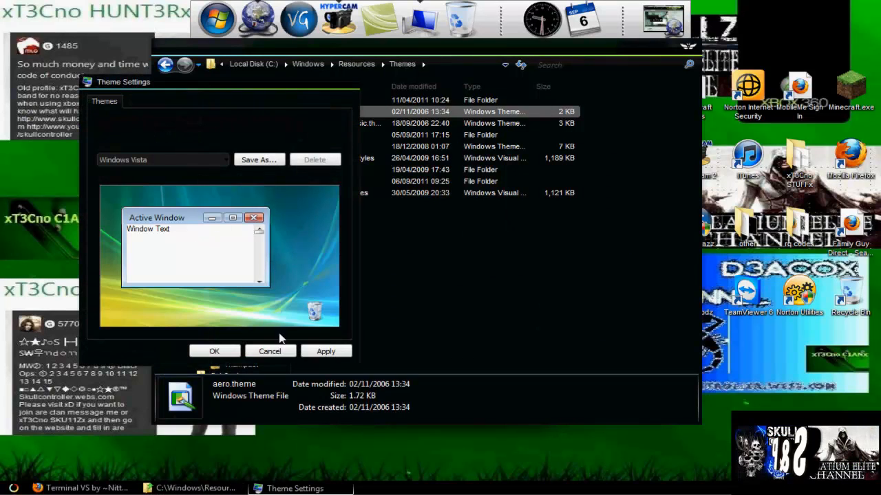
{"action": "left_click", "coordinate": [269, 351]}
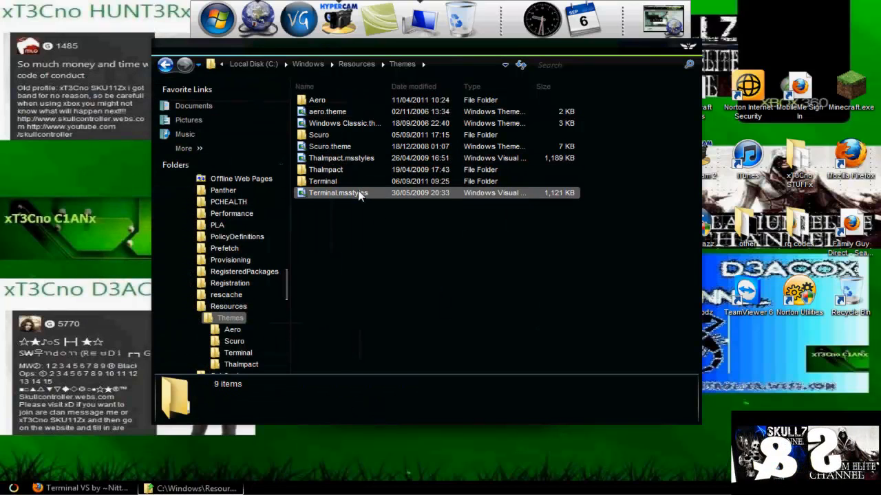
Open Scuro.theme, apply it to the desktop and close theme settings
{"action": "left_click", "coordinate": [329, 146]}
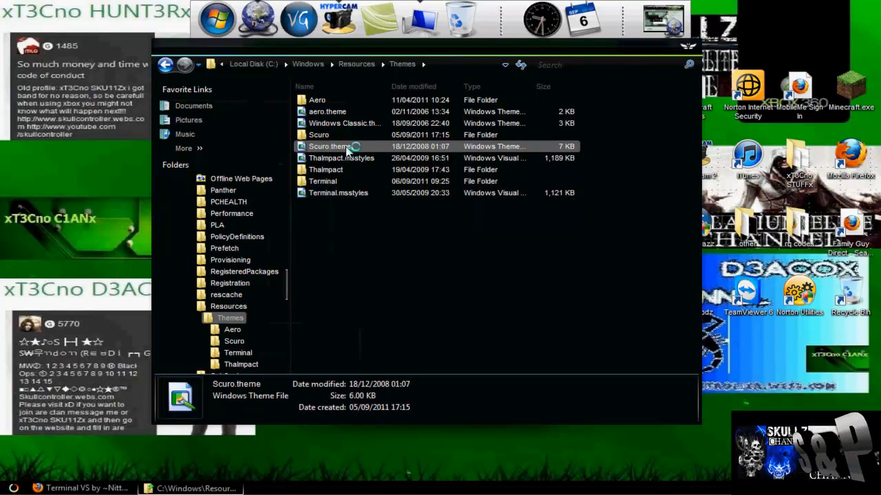
{"action": "double_click", "coordinate": [328, 146]}
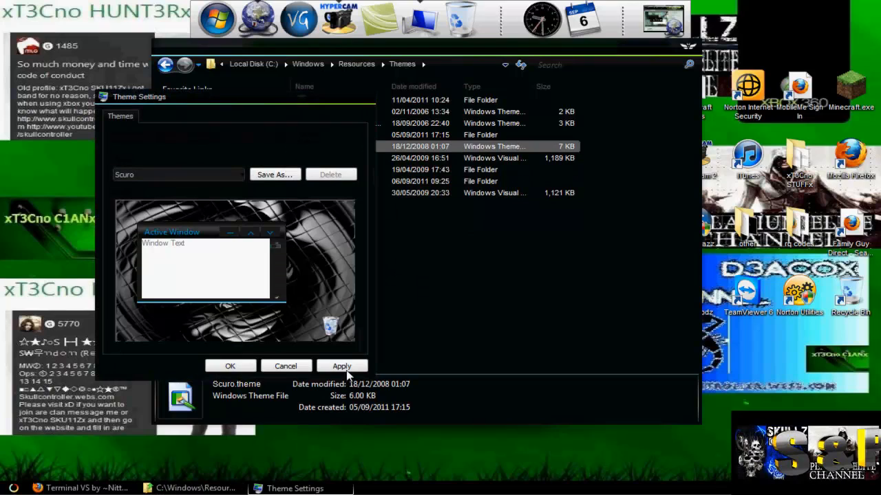
{"action": "left_click", "coordinate": [341, 365]}
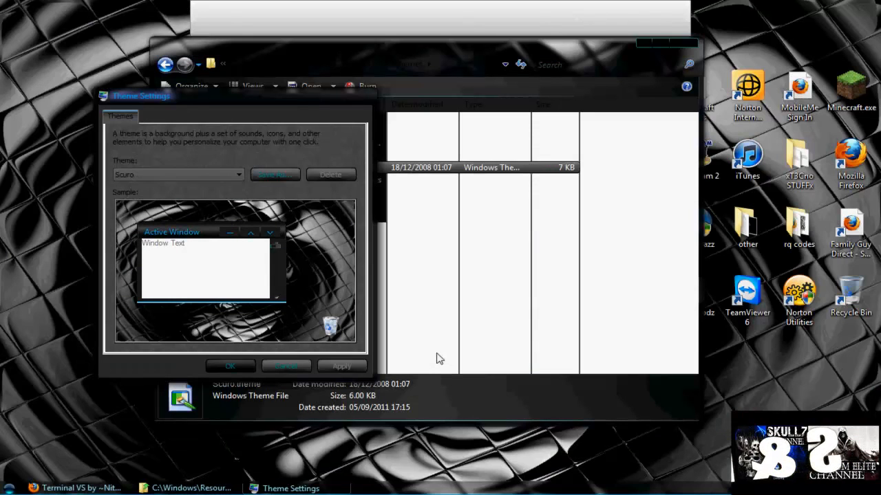
{"action": "left_click", "coordinate": [684, 44]}
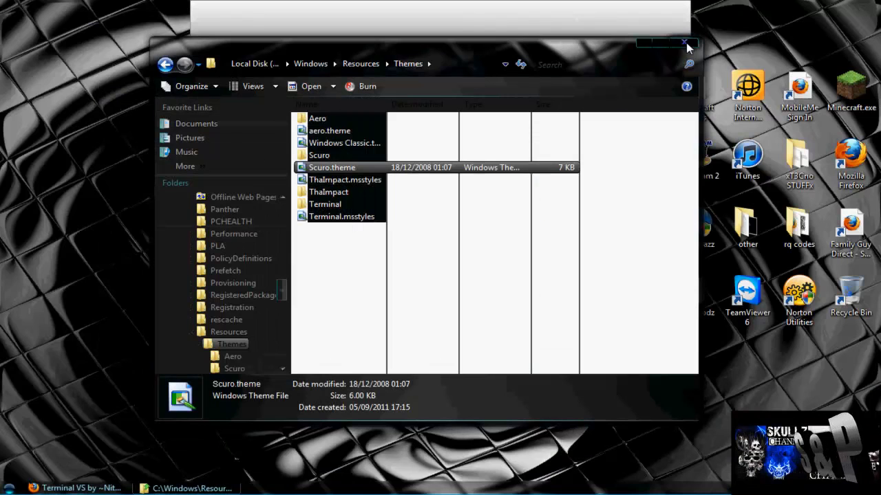
Close the Themes folder and set wallpaper full size.jpg as the desktop background
{"action": "left_click", "coordinate": [668, 44]}
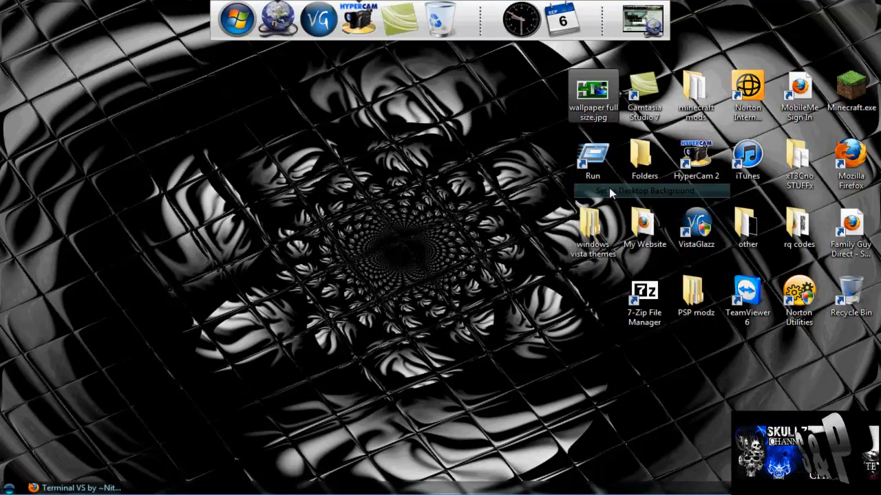
{"action": "left_click", "coordinate": [651, 191]}
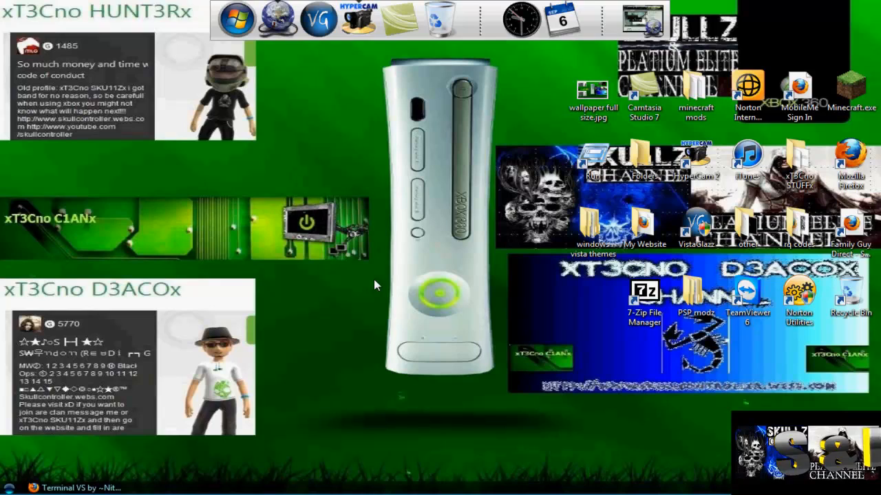